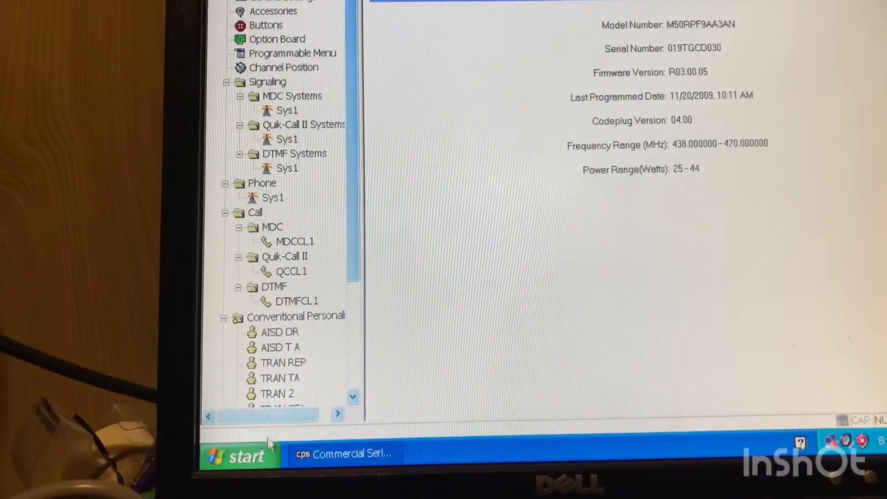
Open Device Manager in Computer Management and expand Ports to find the USB-to-serial COM1.
left_click(240, 456)
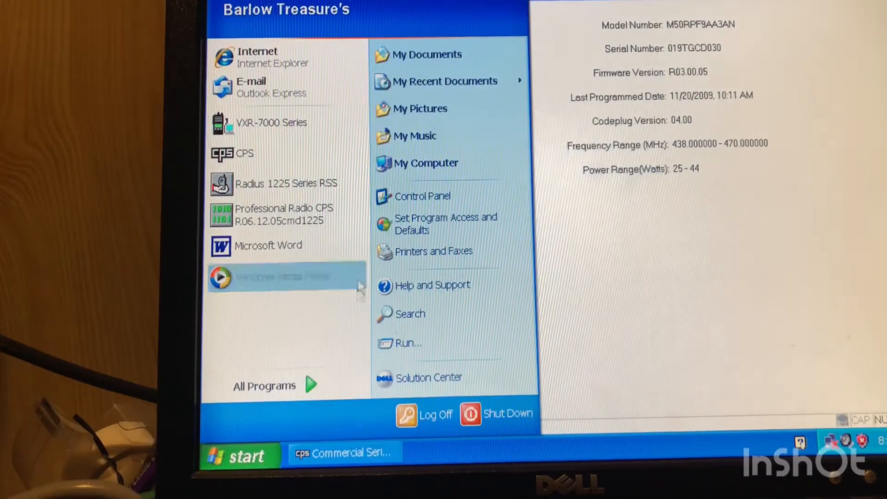
mouse_move(421, 196)
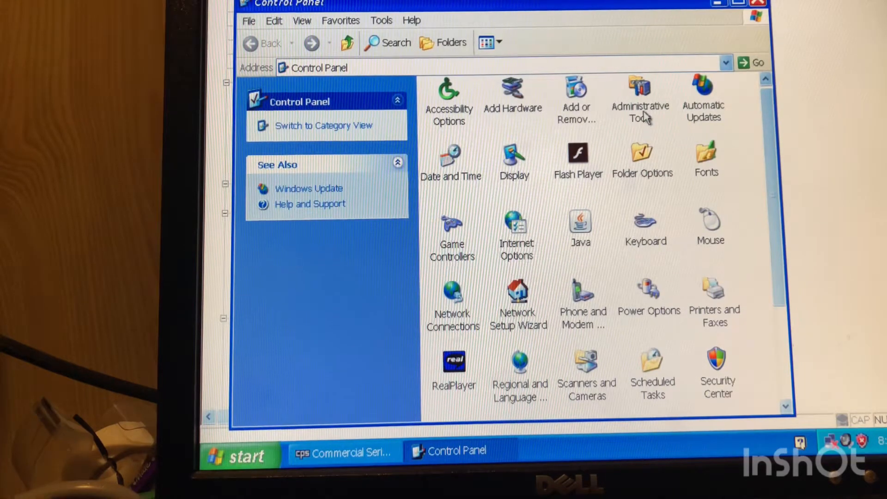
double_click(640, 98)
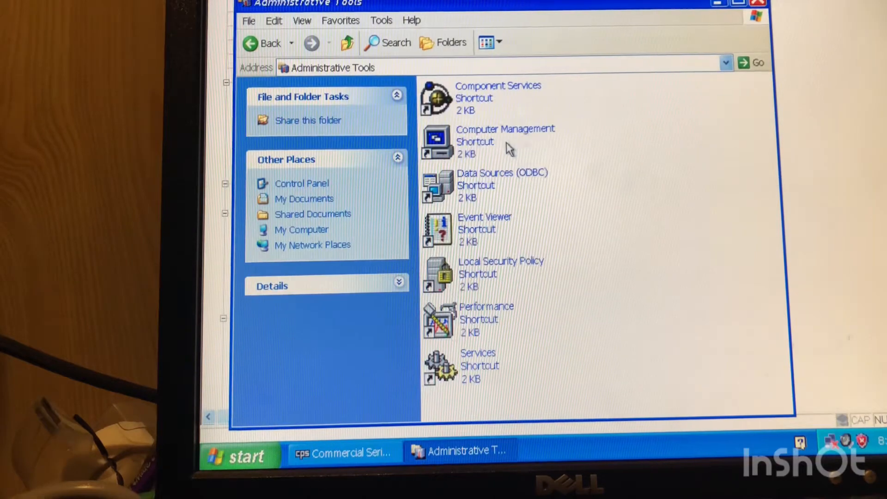
left_click(507, 142)
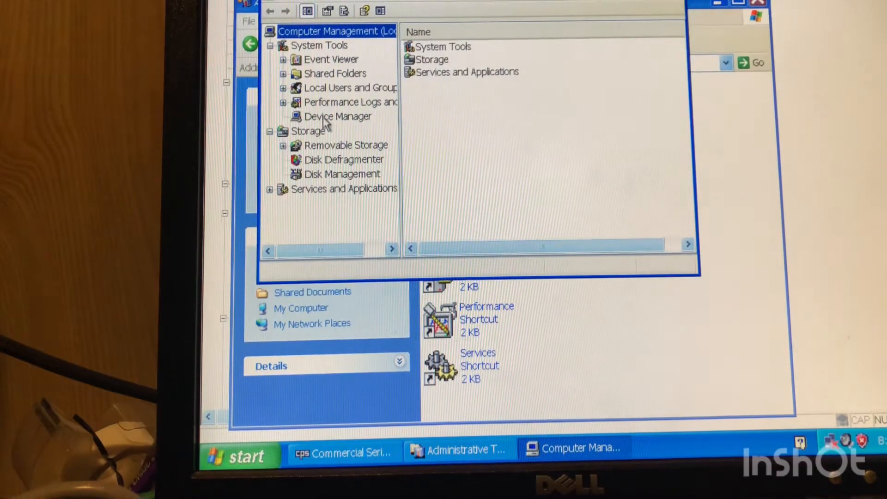
left_click(338, 116)
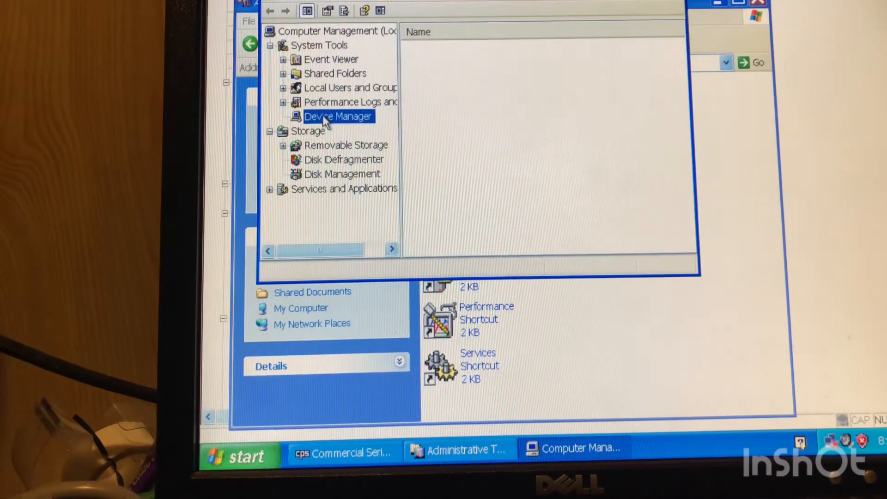
left_click(338, 116)
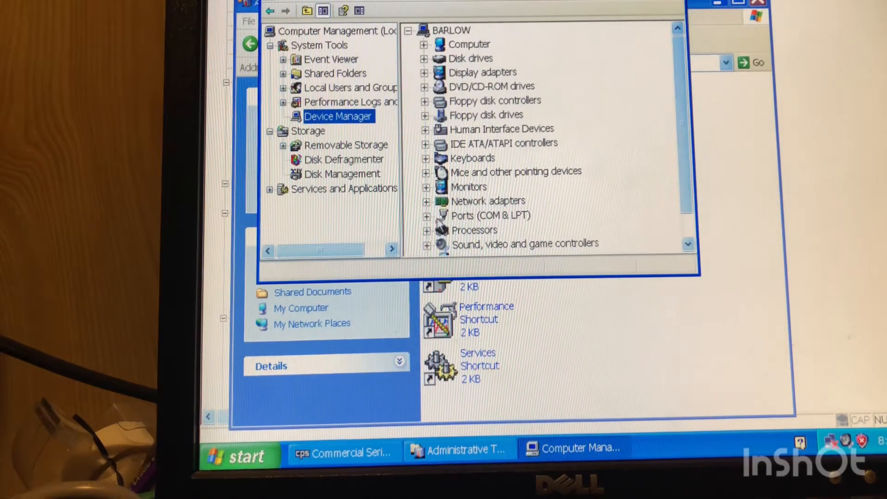
left_click(426, 216)
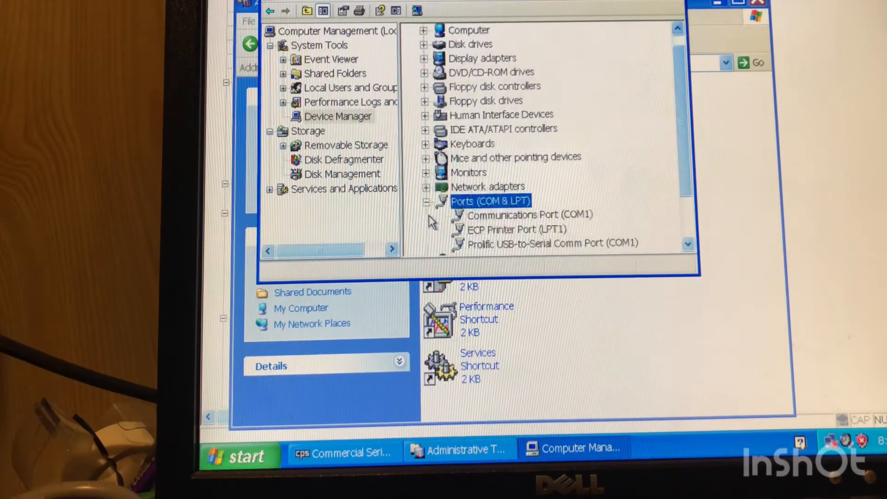
mouse_move(472, 249)
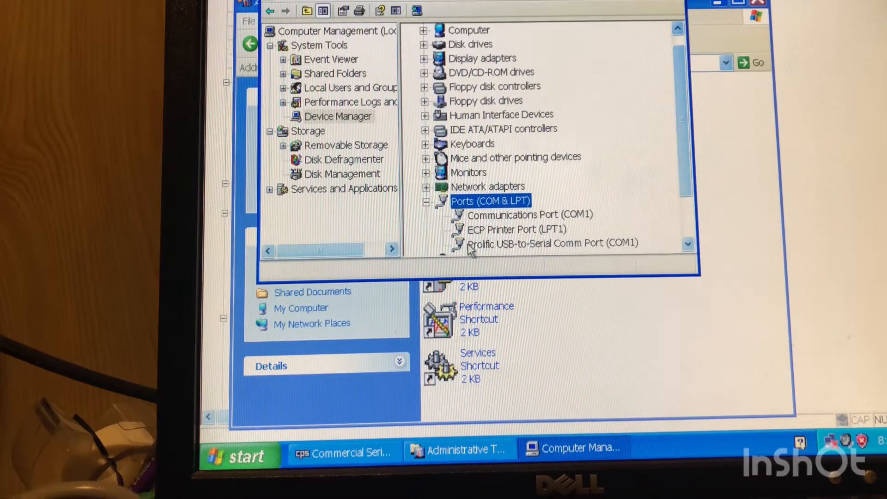
mouse_move(517, 255)
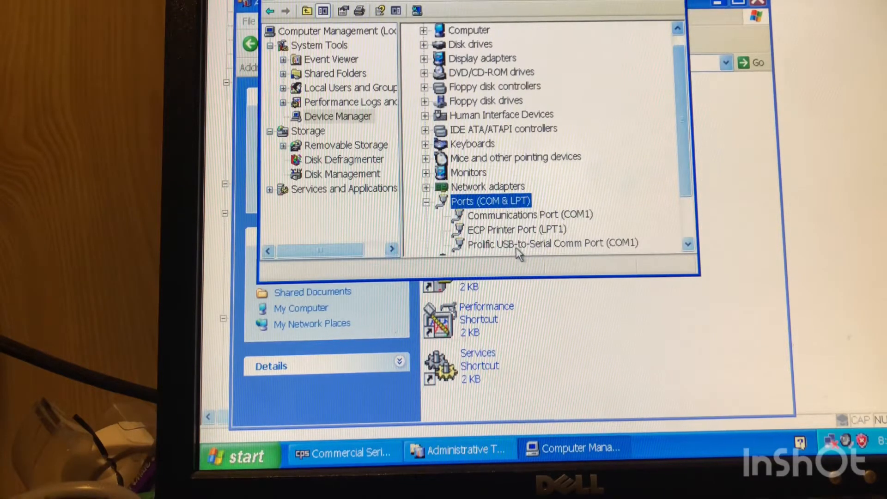
mouse_move(575, 256)
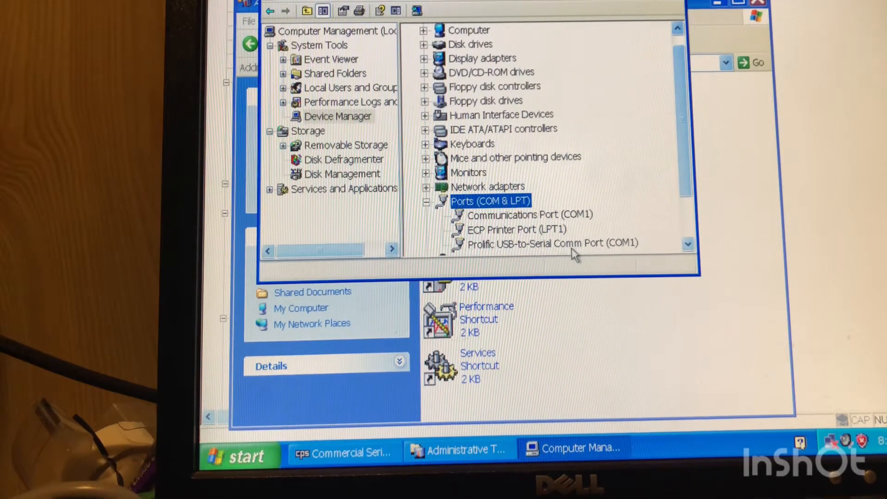
mouse_move(631, 252)
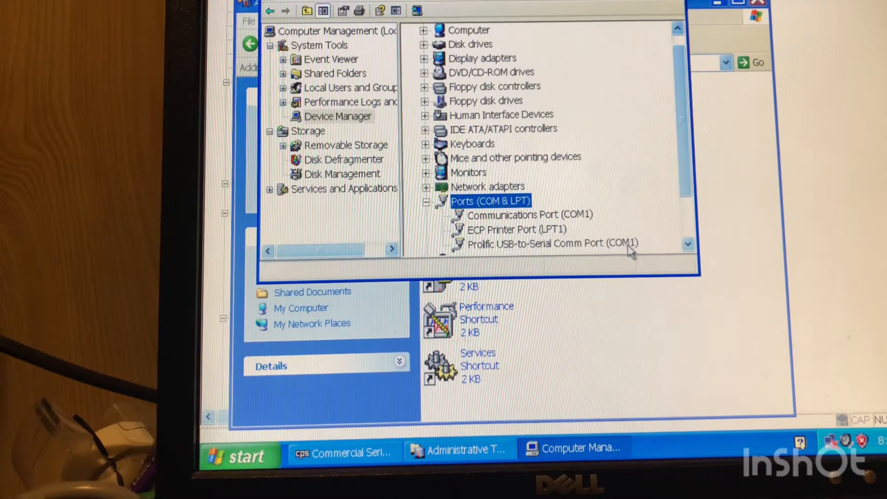
mouse_move(638, 266)
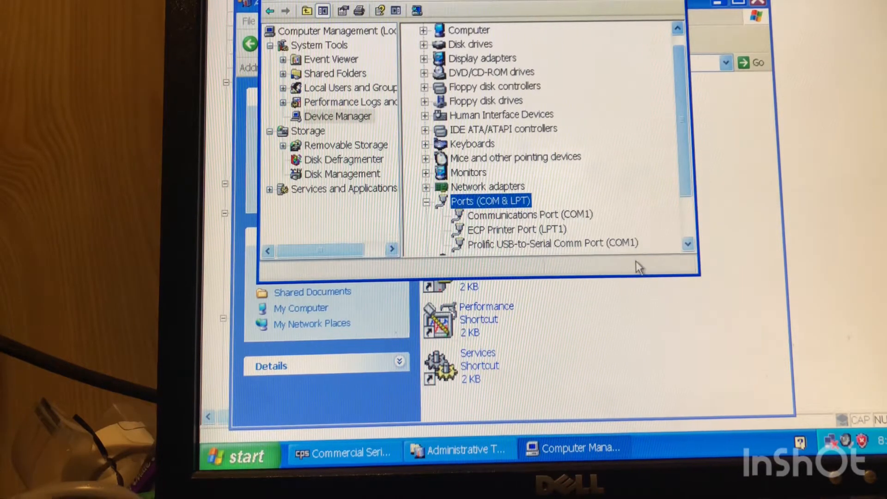
mouse_move(650, 252)
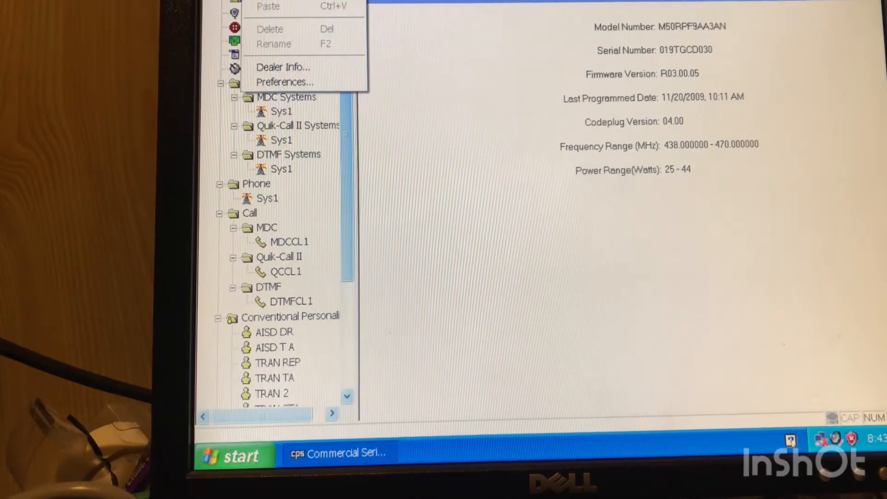
mouse_move(285, 81)
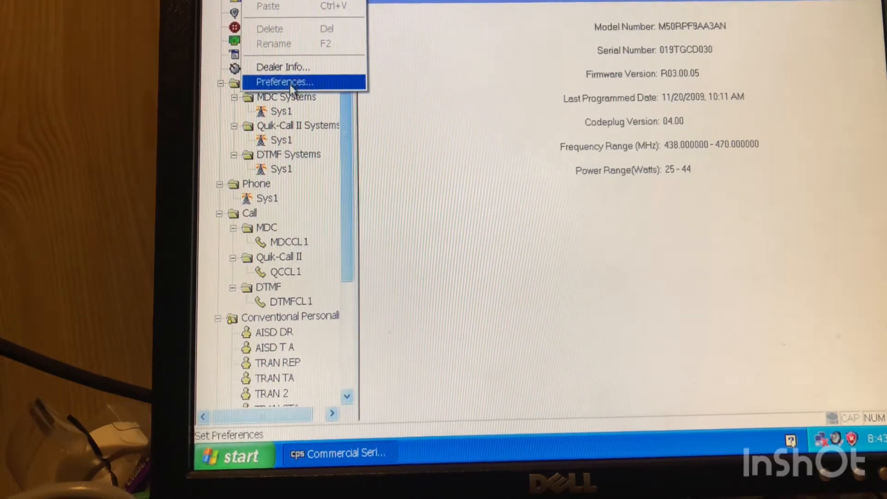
Set the CPS programming serial port preference to COM1.
left_click(284, 81)
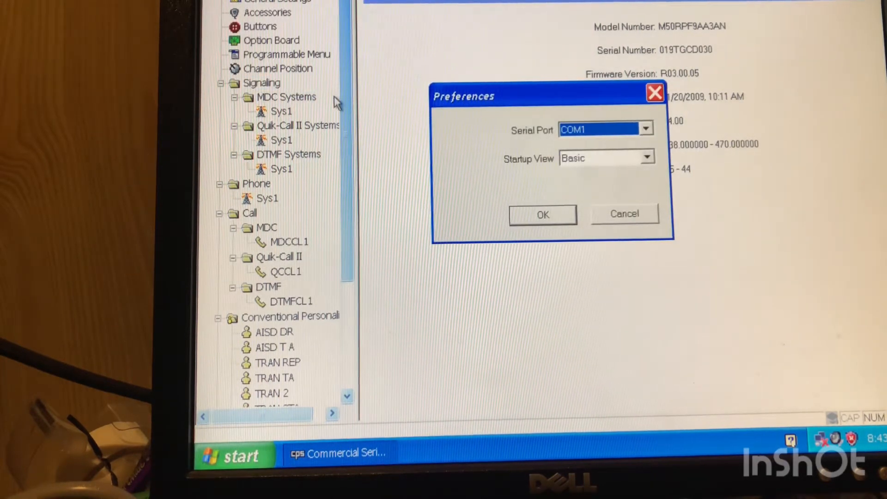
mouse_move(442, 113)
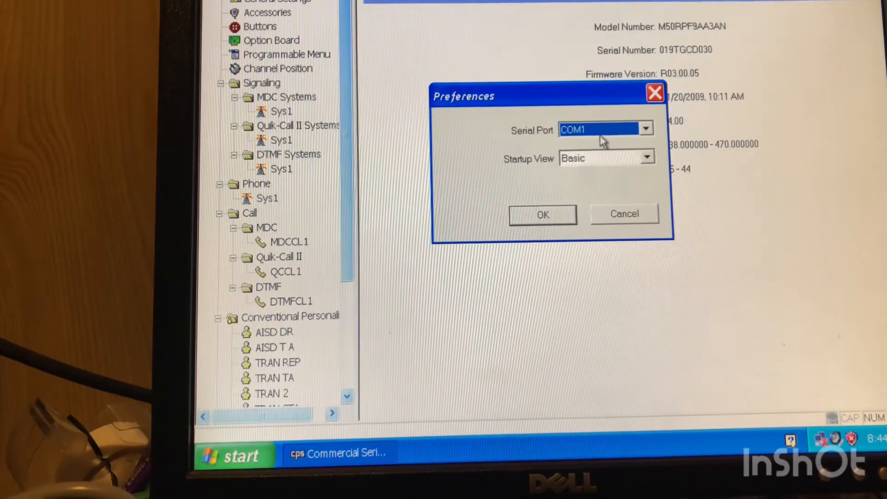
mouse_move(603, 141)
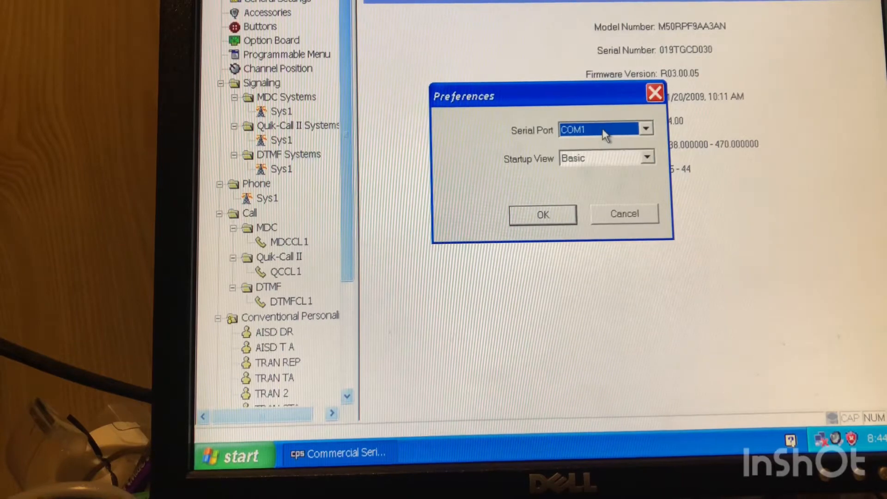
left_click(542, 214)
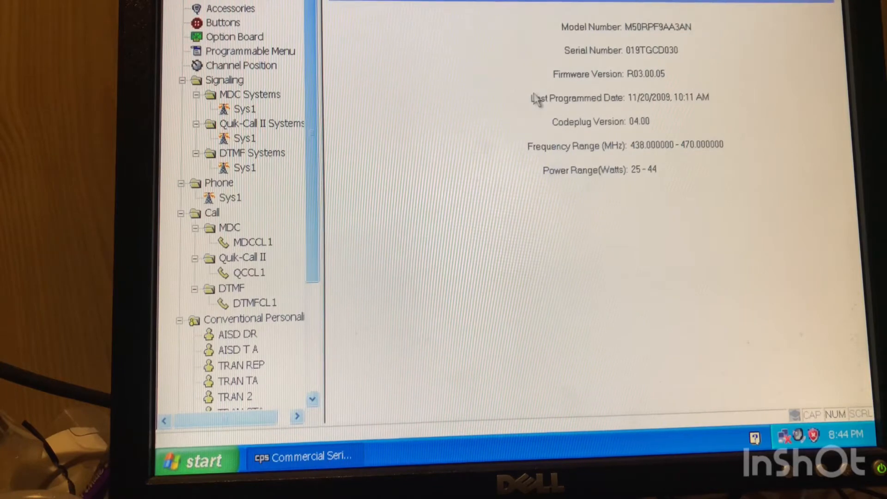
mouse_move(656, 74)
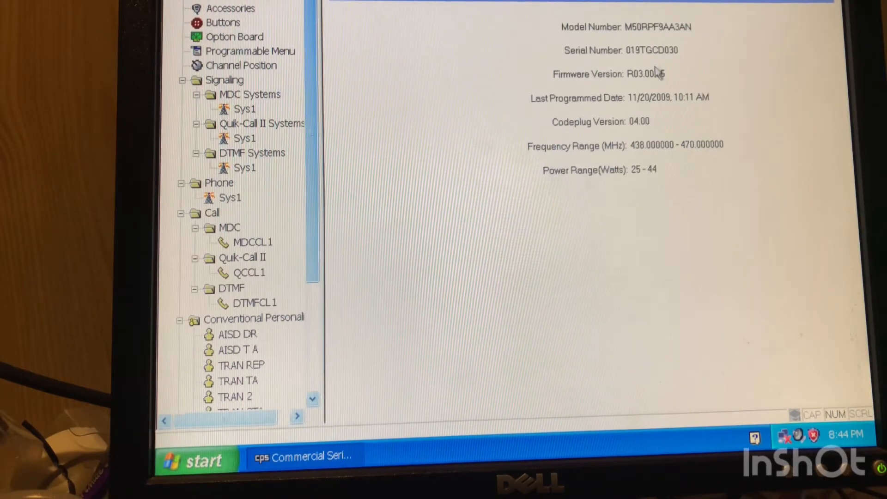
mouse_move(426, 74)
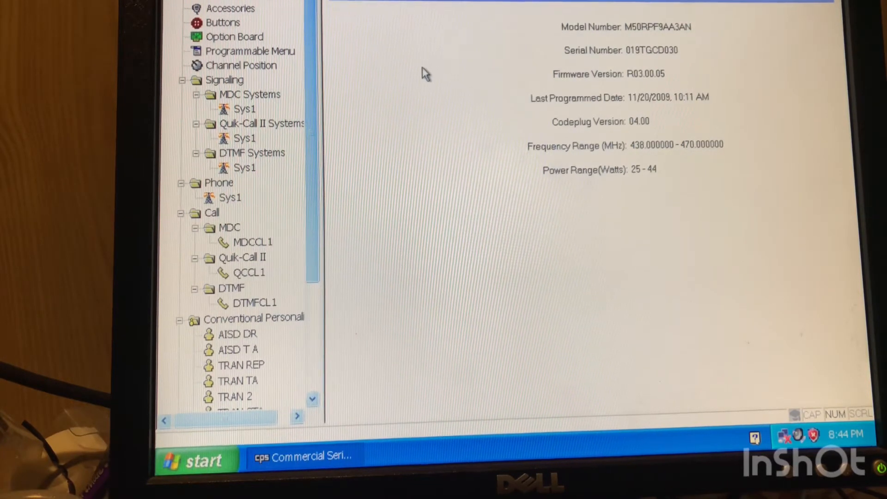
View the front button assignments, then bring up the 550sim channel settings.
left_click(223, 22)
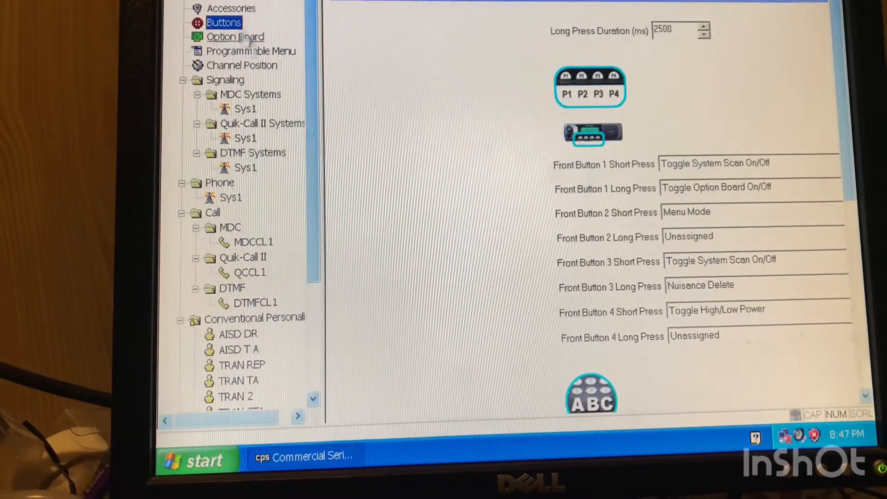
mouse_move(478, 147)
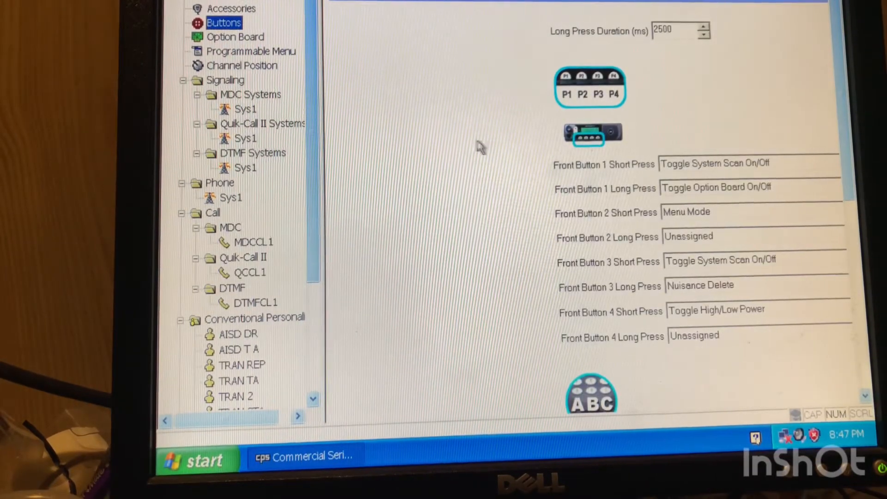
mouse_move(778, 344)
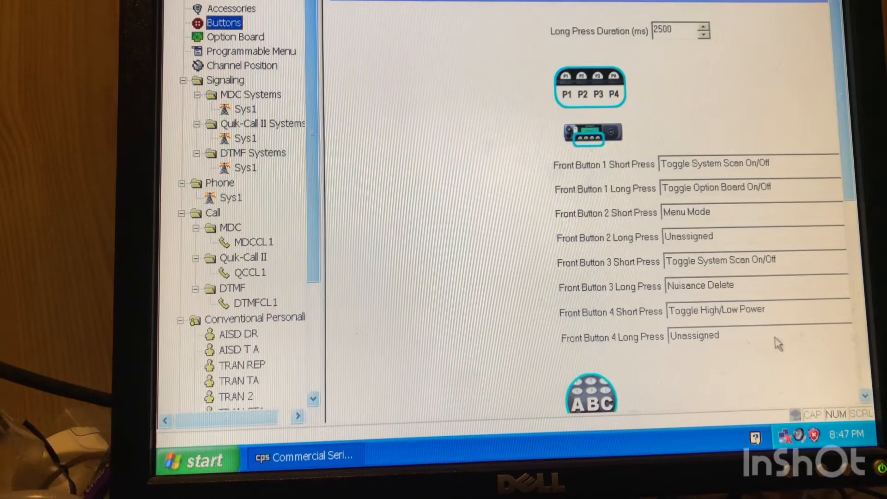
mouse_move(763, 149)
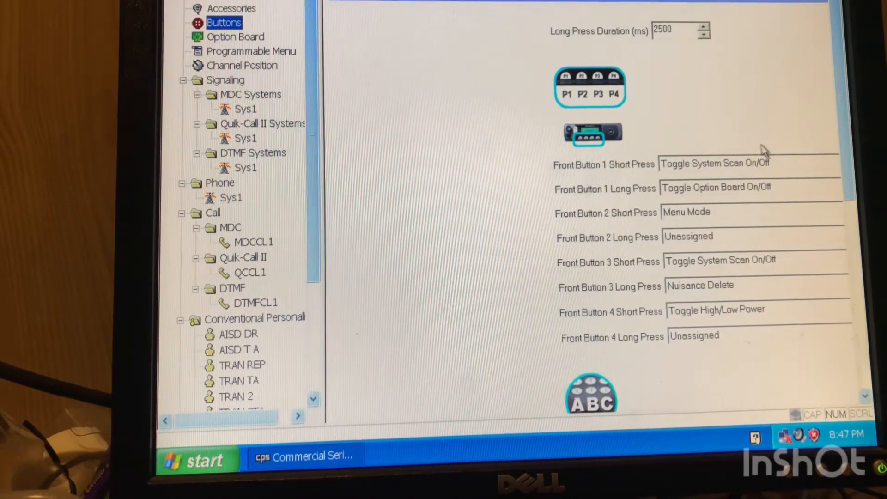
mouse_move(714, 318)
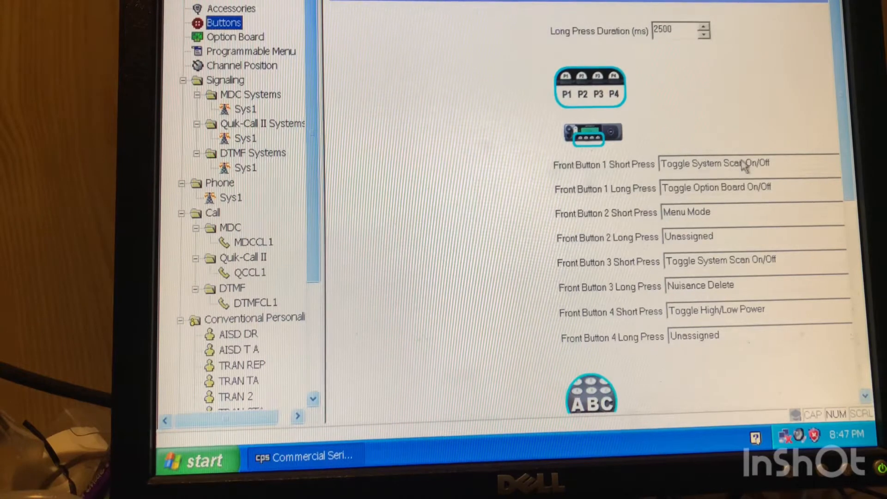
mouse_move(738, 170)
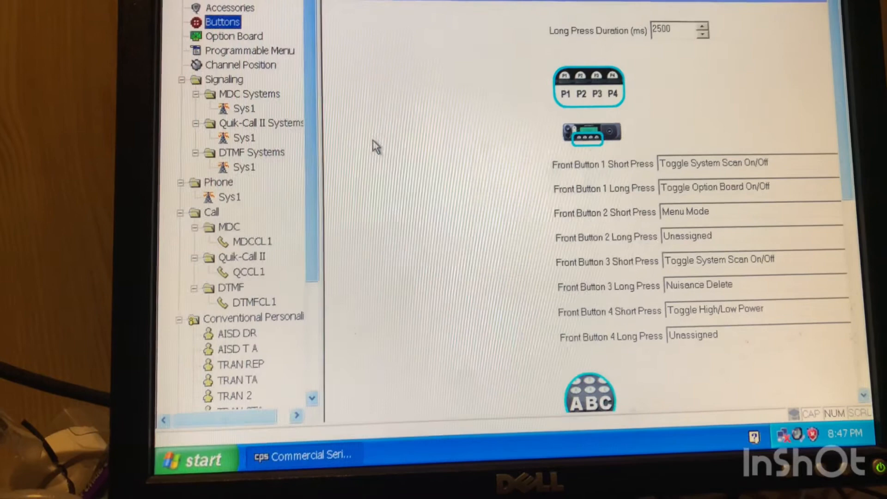
left_click(222, 145)
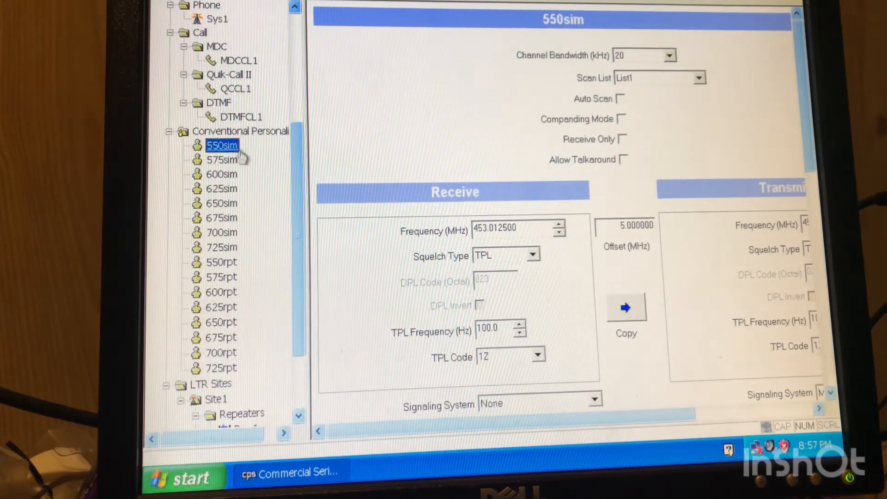
mouse_move(221, 240)
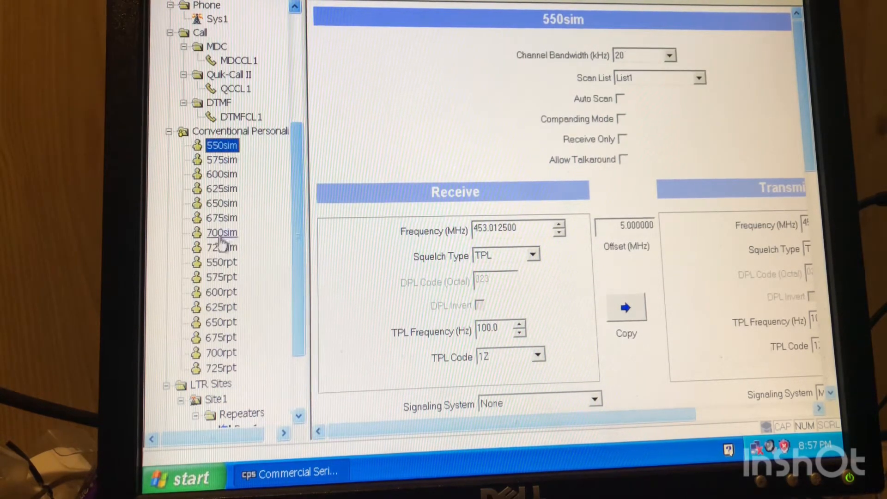
mouse_move(227, 224)
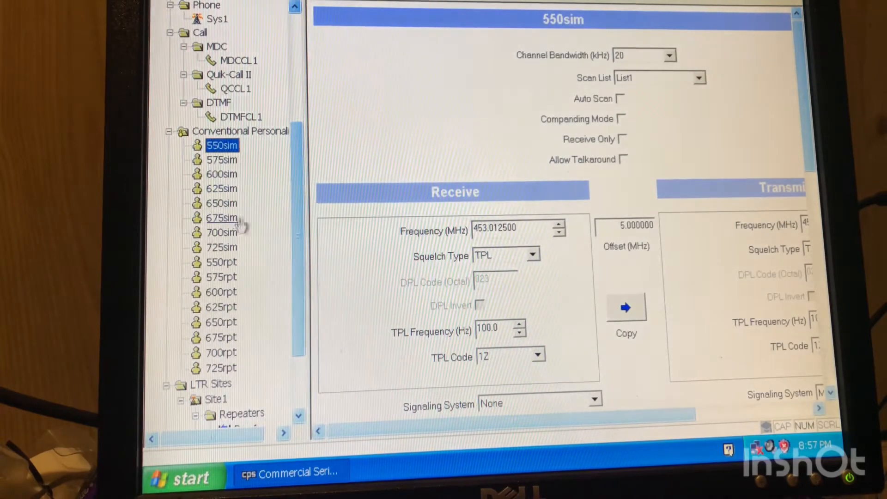
mouse_move(222, 203)
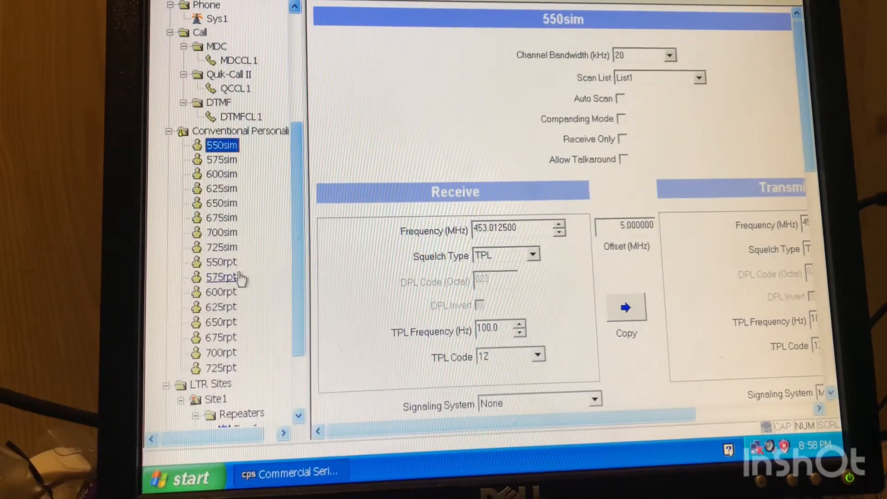
mouse_move(226, 148)
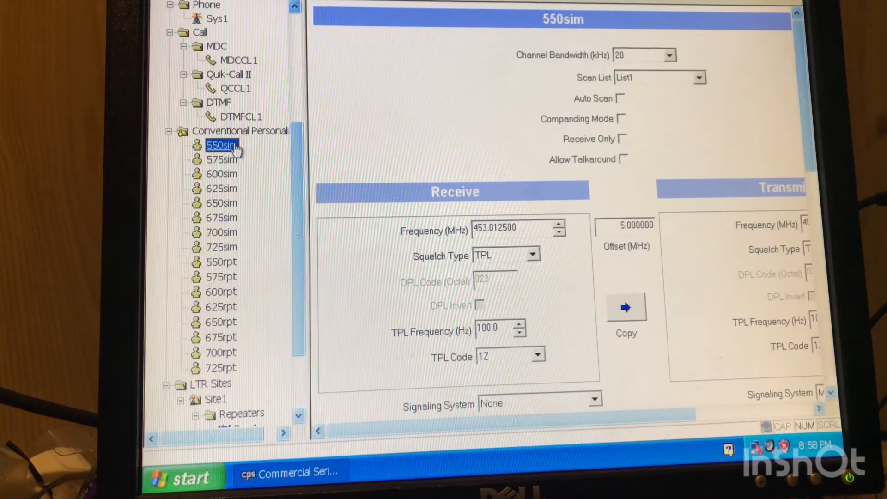
left_click(240, 130)
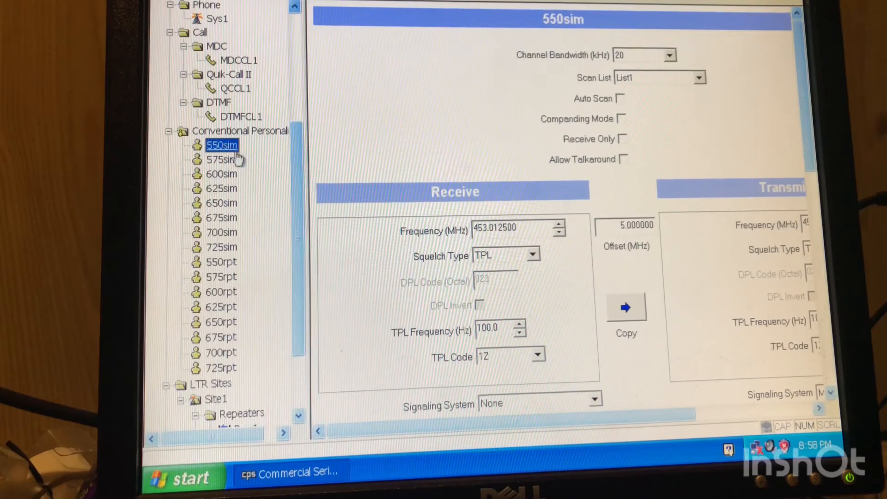
mouse_move(689, 91)
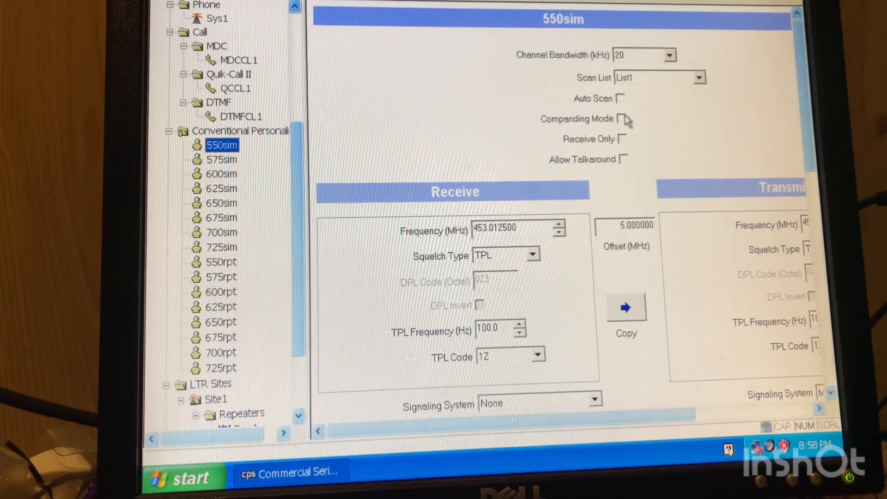
left_click(510, 228)
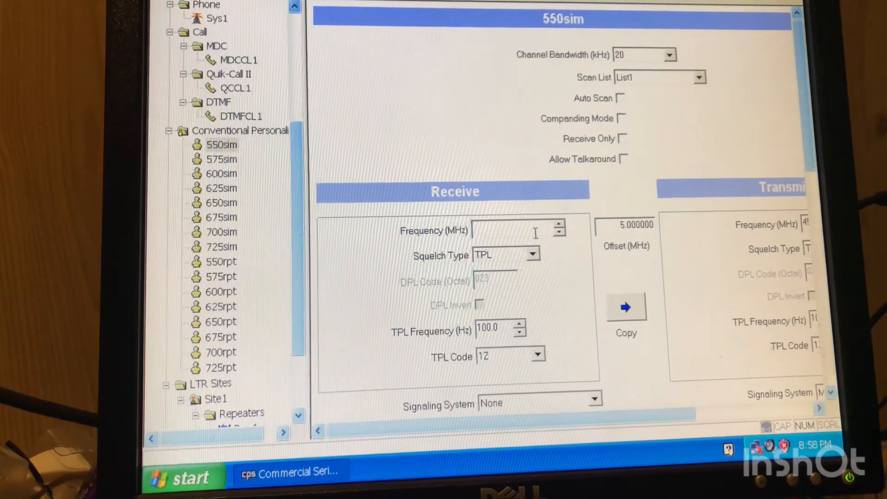
Enter 462.550 MHz as the 550sim receive and transmit frequency with zero offset.
type("462.")
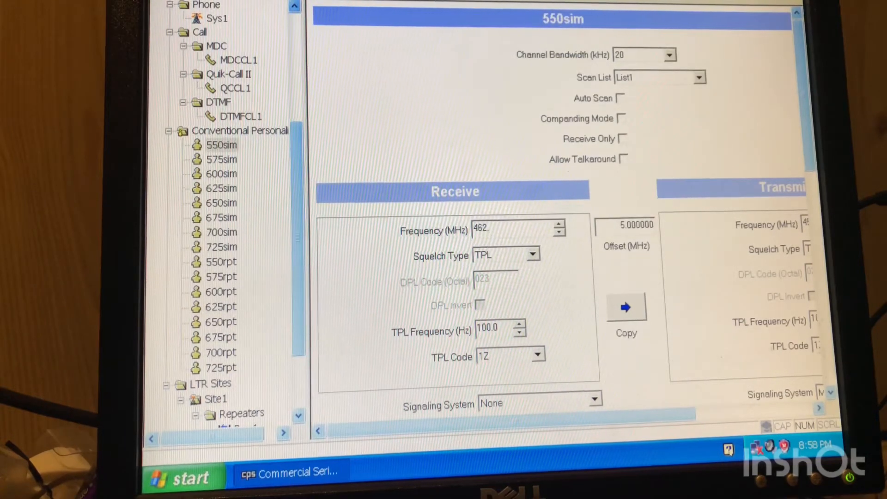
type("550000")
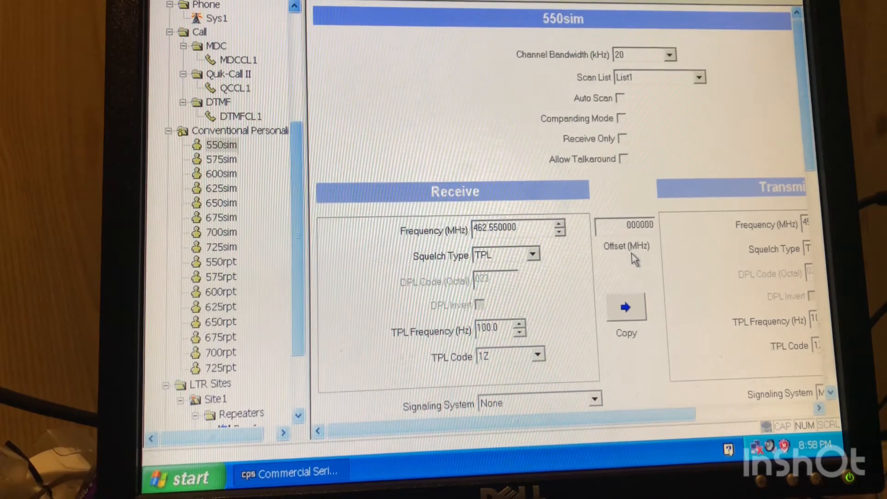
mouse_move(660, 336)
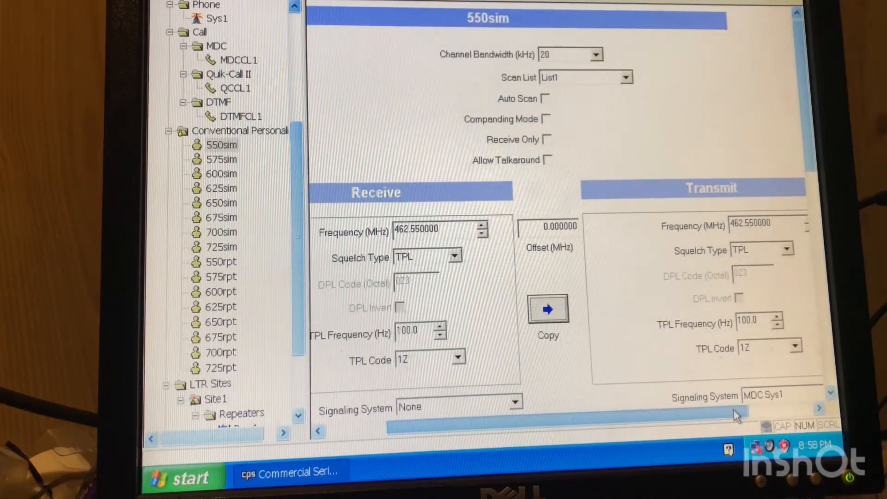
scroll("left", 3)
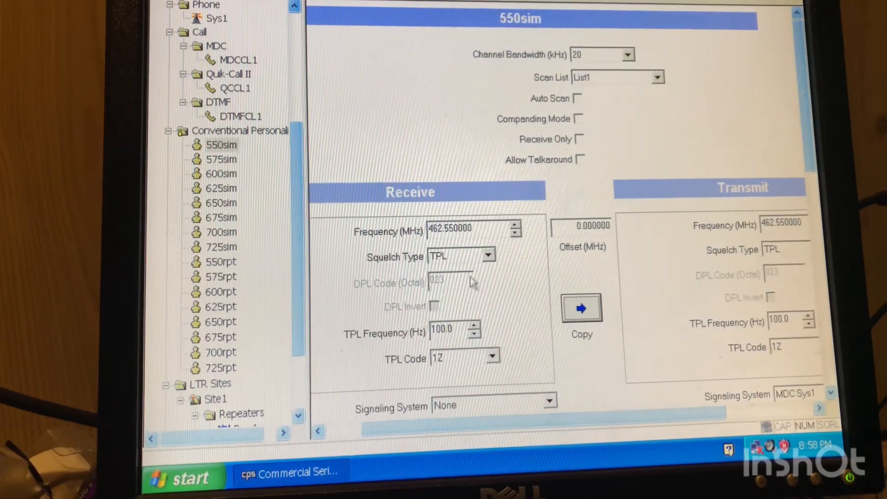
Set the 550sim receive squelch type to CSQ and keep the signaling system at None.
left_click(488, 255)
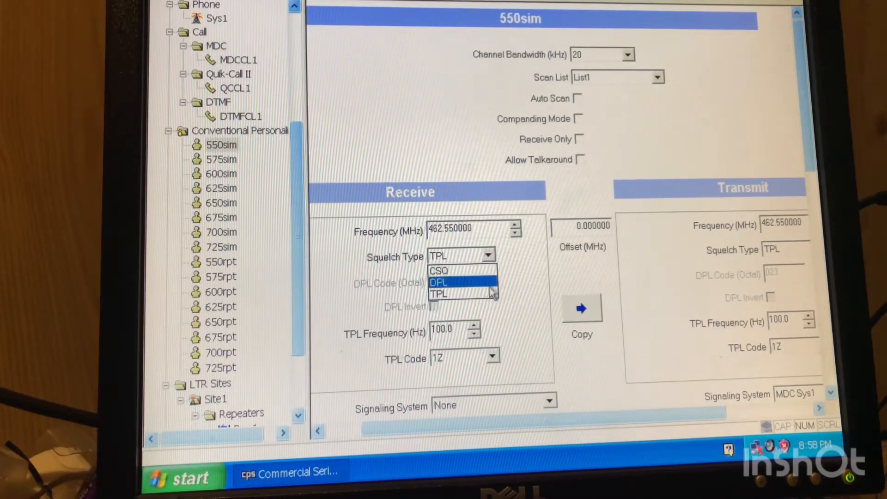
left_click(439, 270)
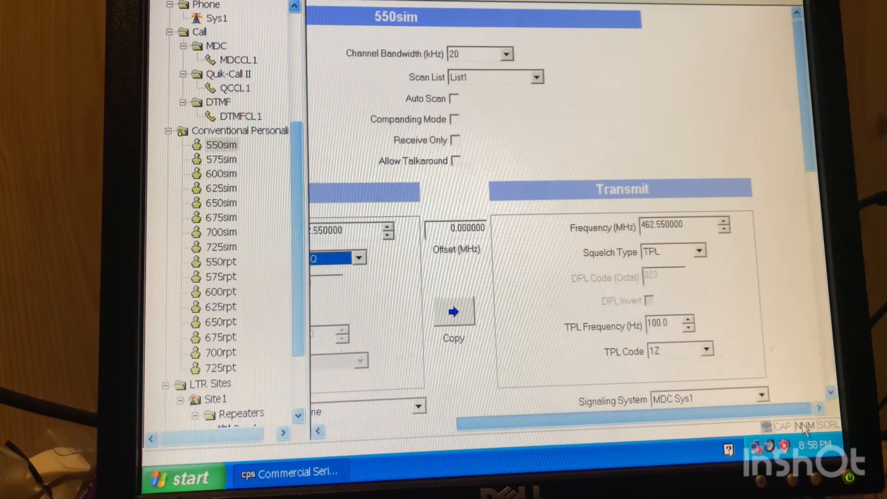
scroll("right", 3)
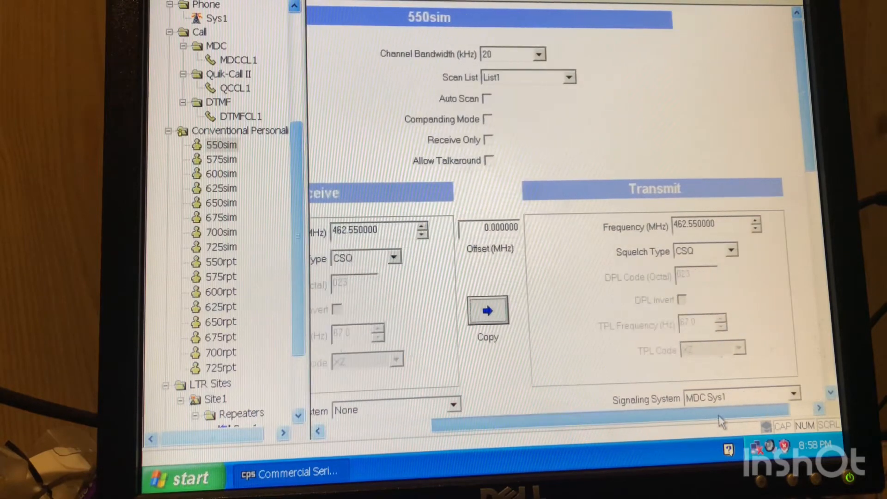
mouse_move(701, 405)
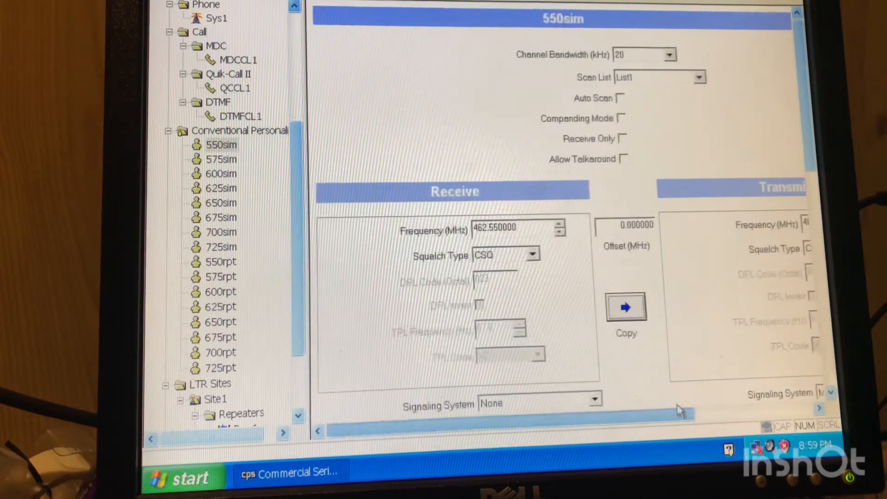
left_click(594, 403)
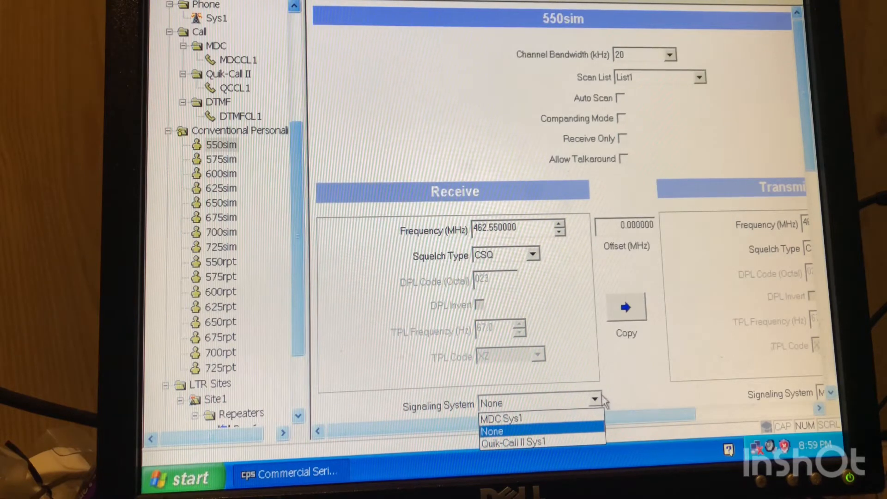
mouse_move(583, 431)
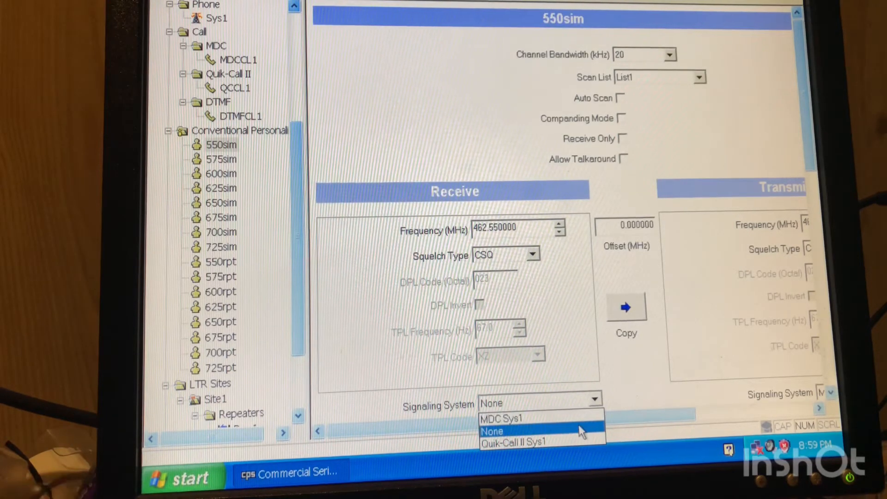
left_click(489, 432)
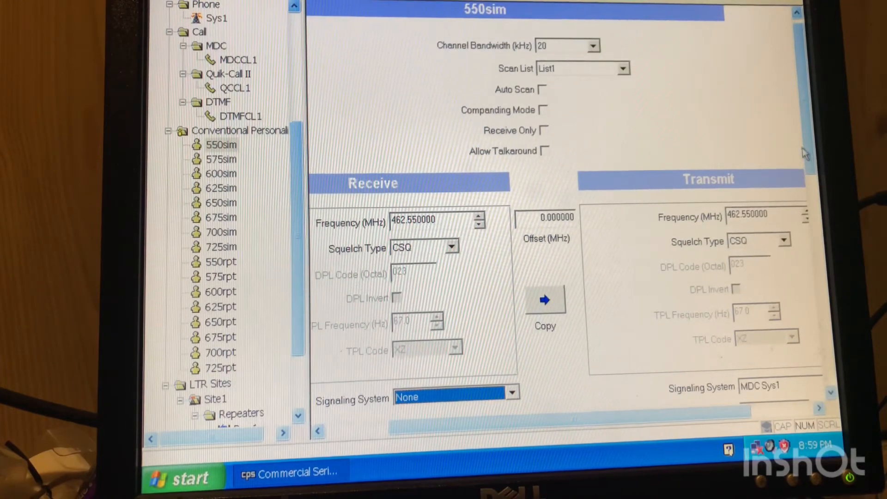
scroll("down", 3)
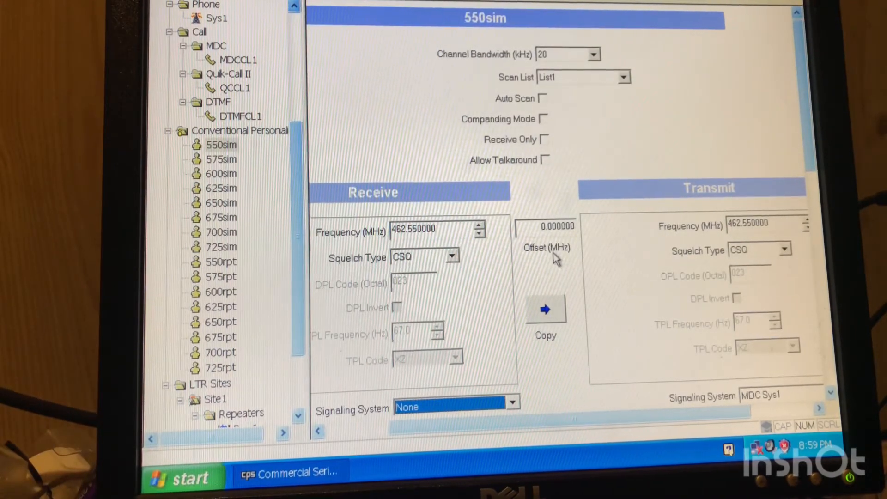
left_click(240, 130)
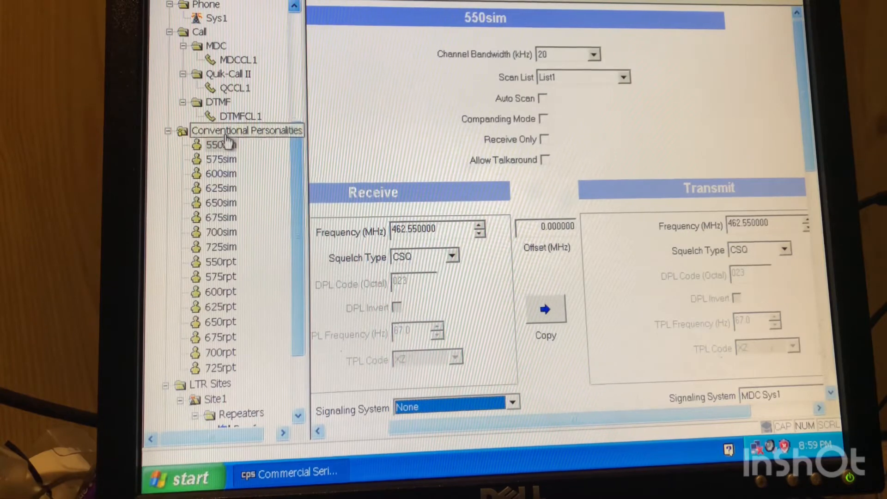
left_click(216, 144)
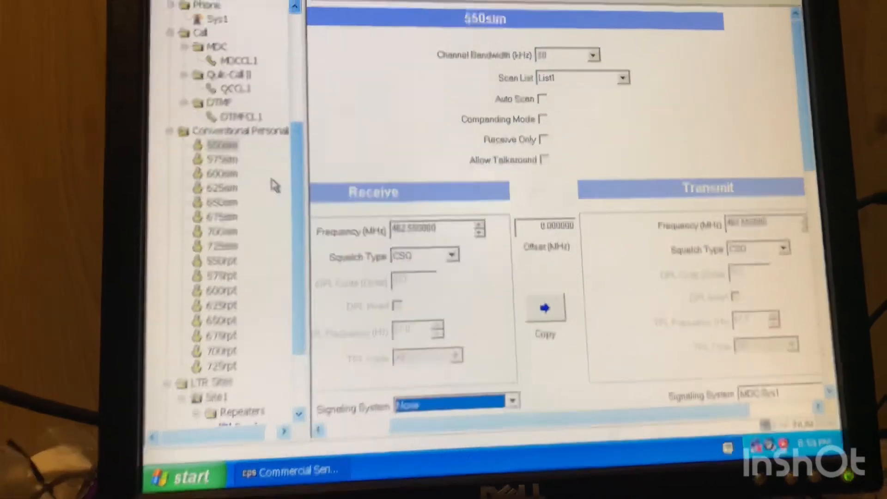
Open the 550rpt channel, confirm 20 kHz bandwidth, and assign scan List1.
left_click(217, 263)
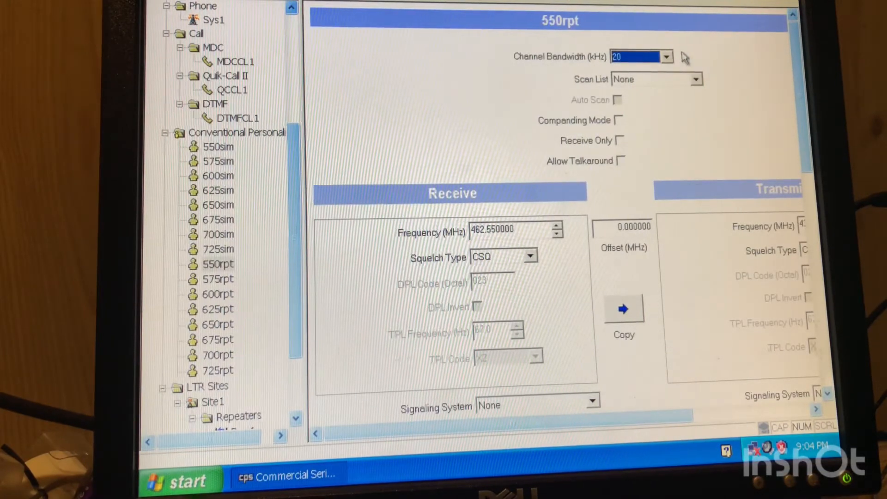
left_click(666, 56)
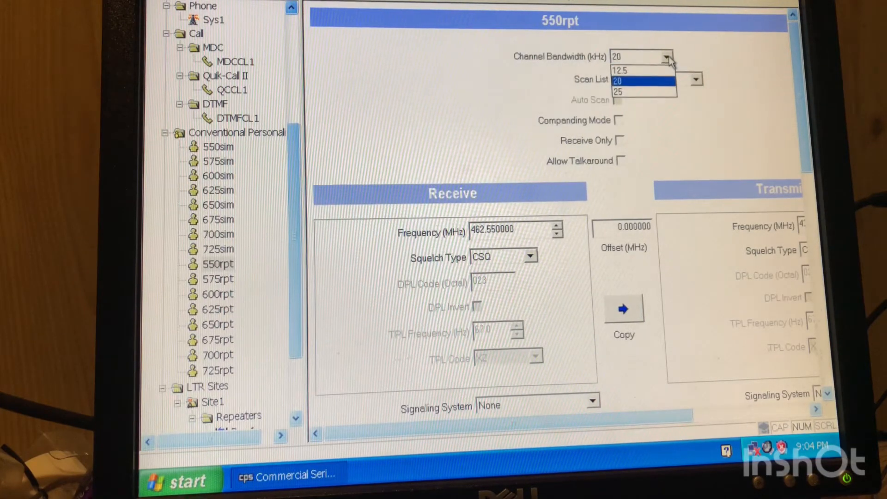
mouse_move(620, 71)
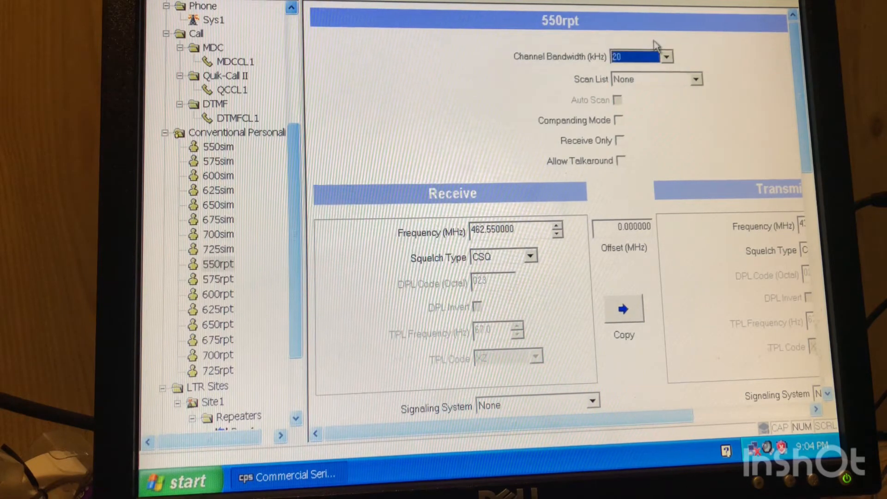
mouse_move(617, 85)
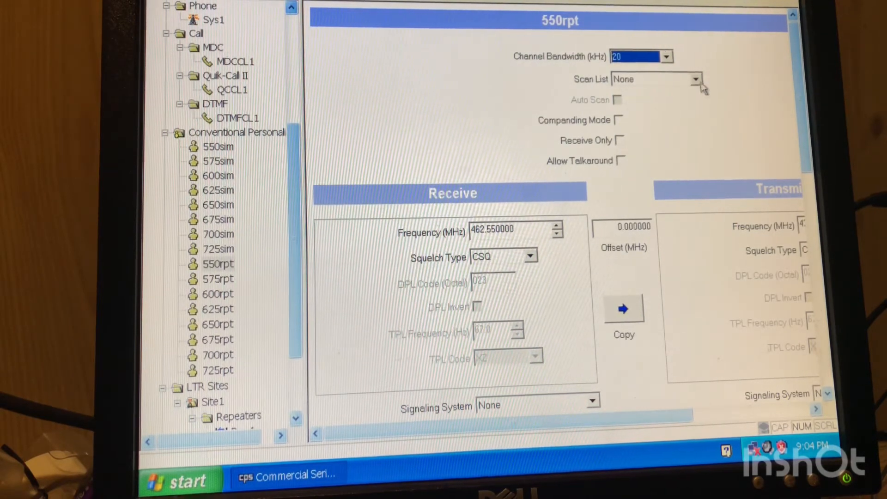
left_click(695, 78)
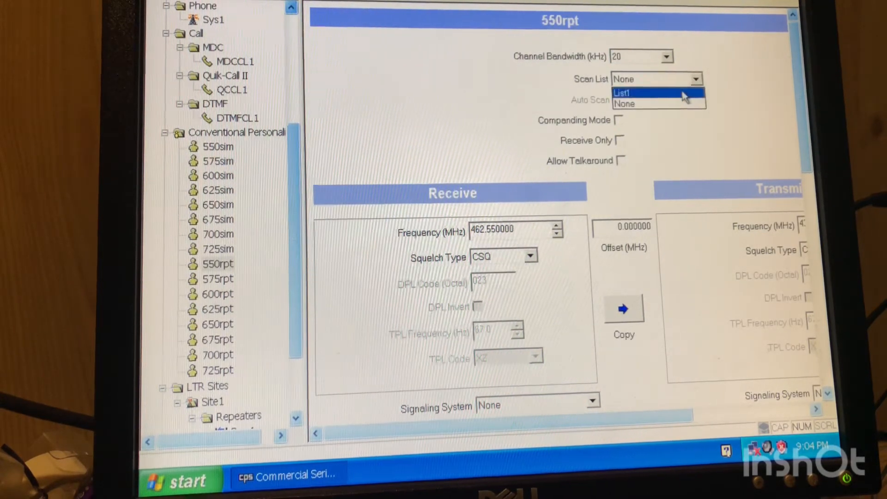
left_click(622, 93)
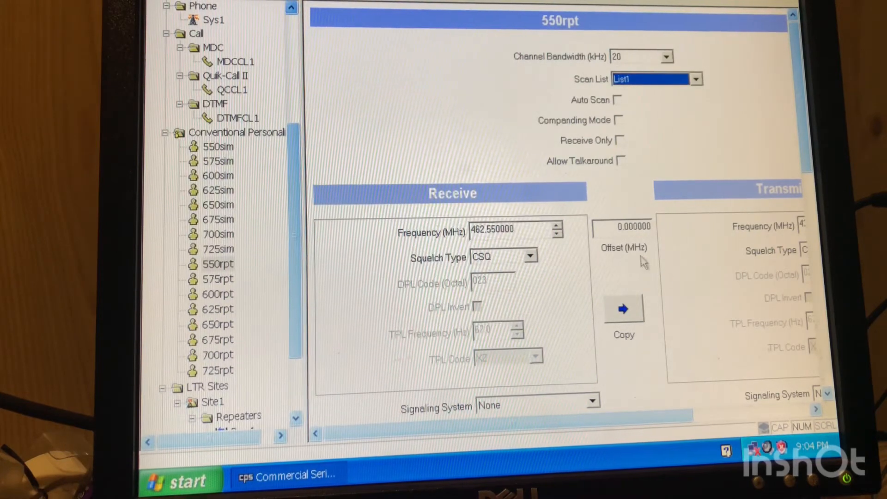
scroll("down", 3)
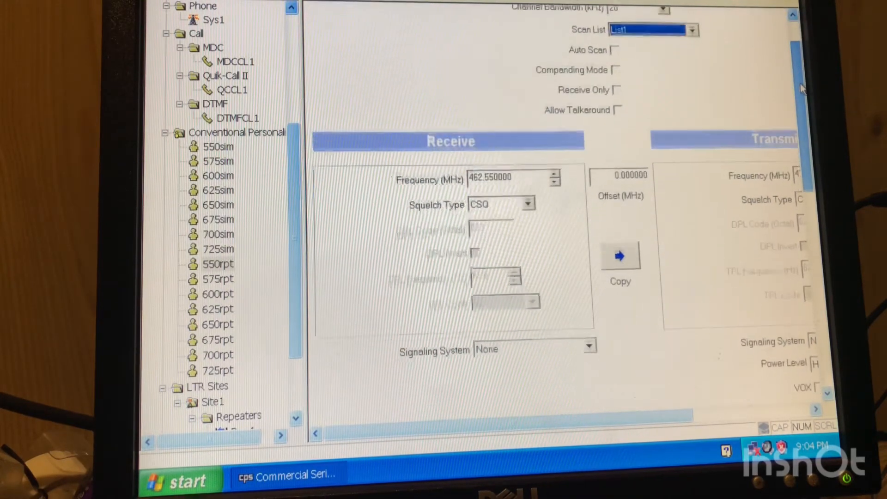
scroll("up", 3)
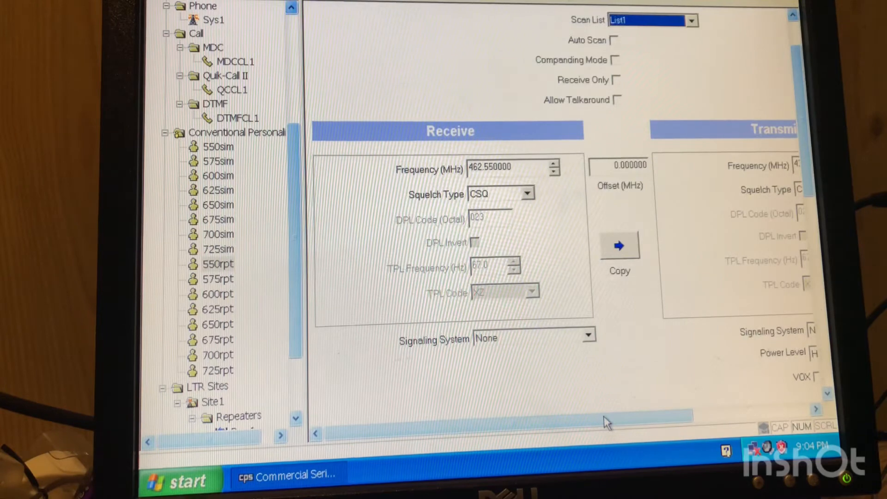
Set 550rpt receive squelch to TPL 141.3 Hz and copy it to transmit at 467.550 MHz.
left_click(217, 249)
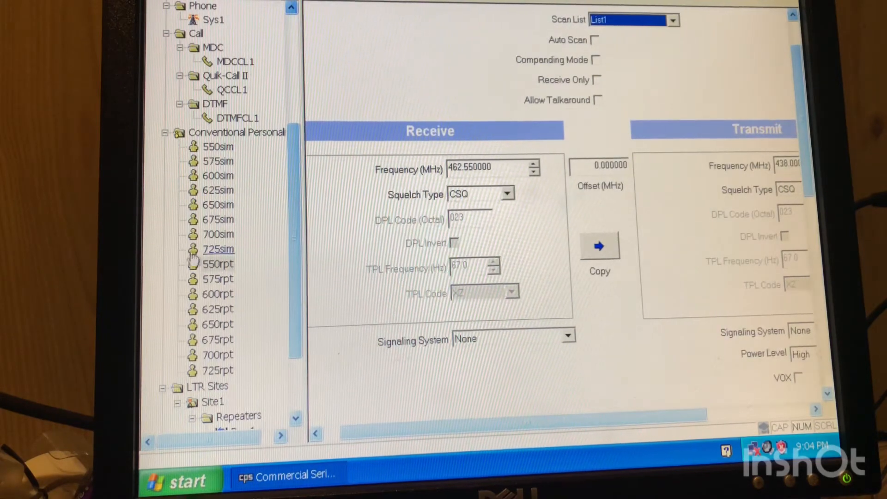
left_click(217, 264)
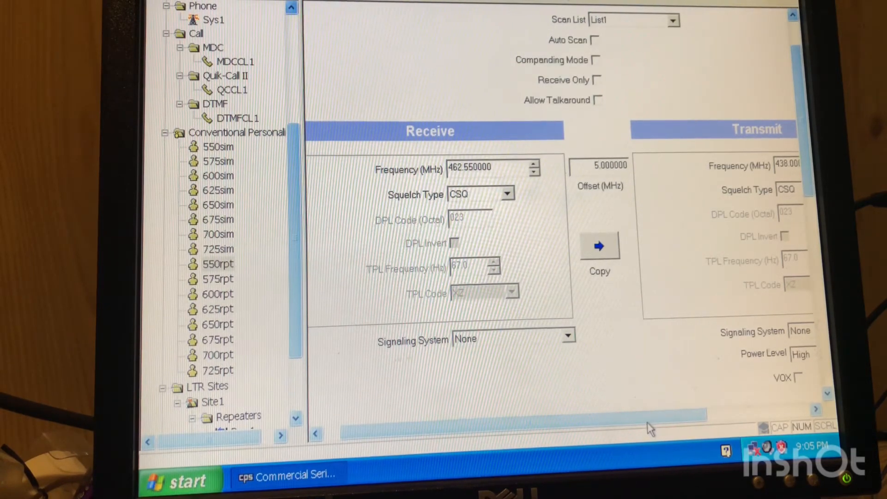
left_click(505, 194)
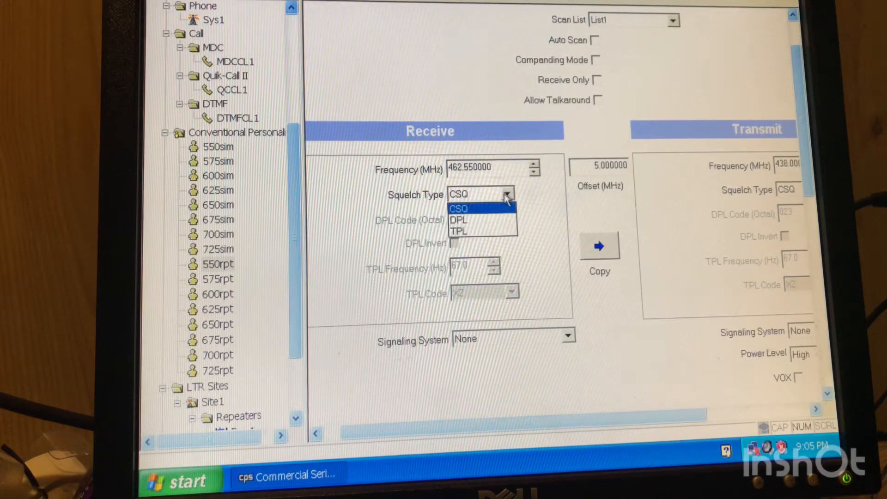
left_click(457, 230)
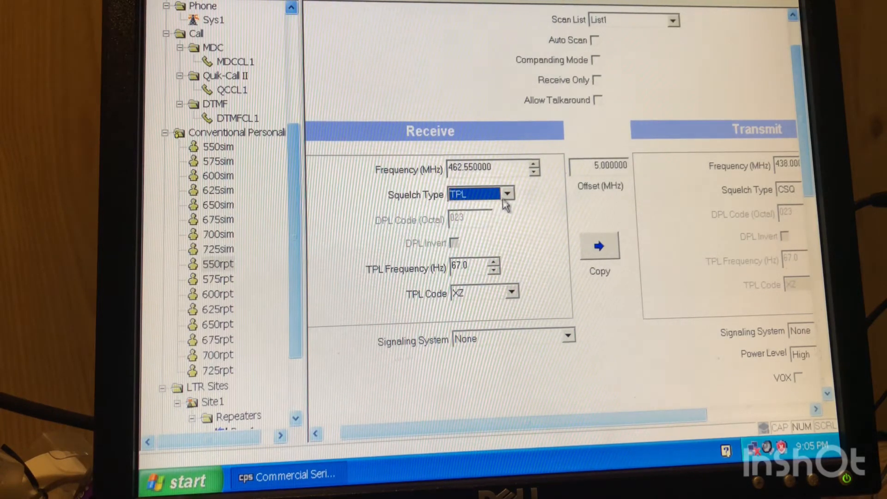
left_click(475, 268)
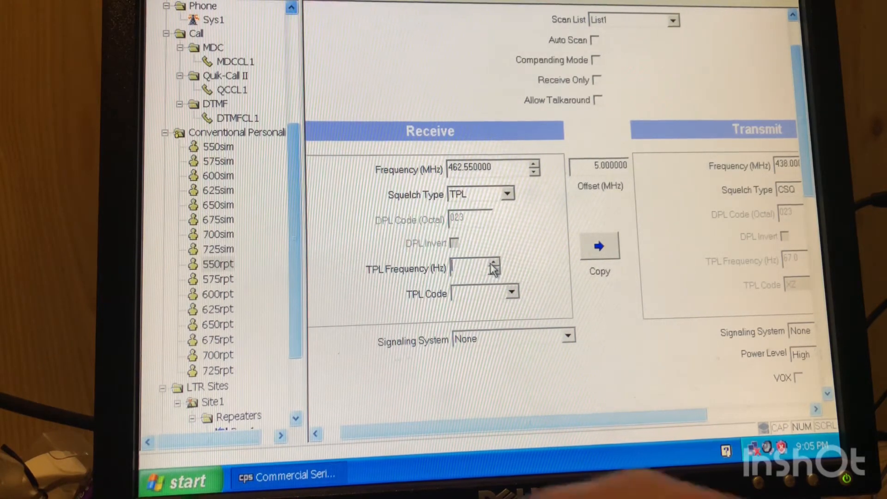
type("141.3")
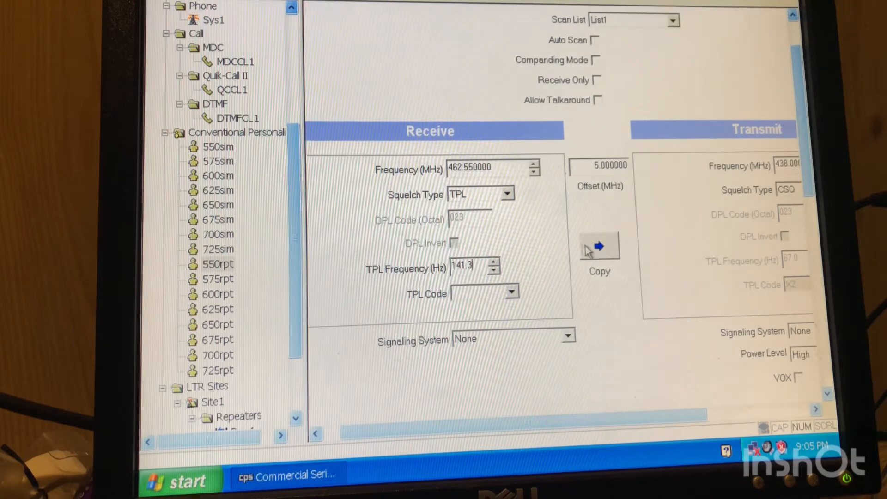
left_click(598, 246)
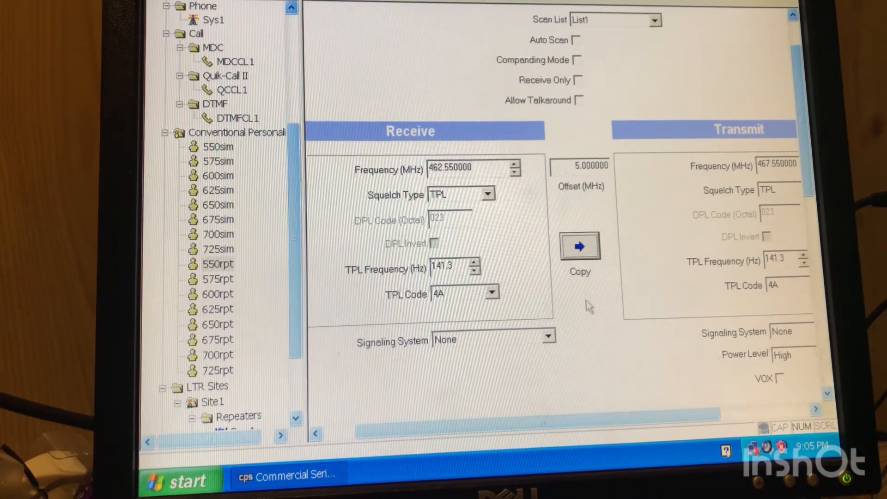
mouse_move(628, 427)
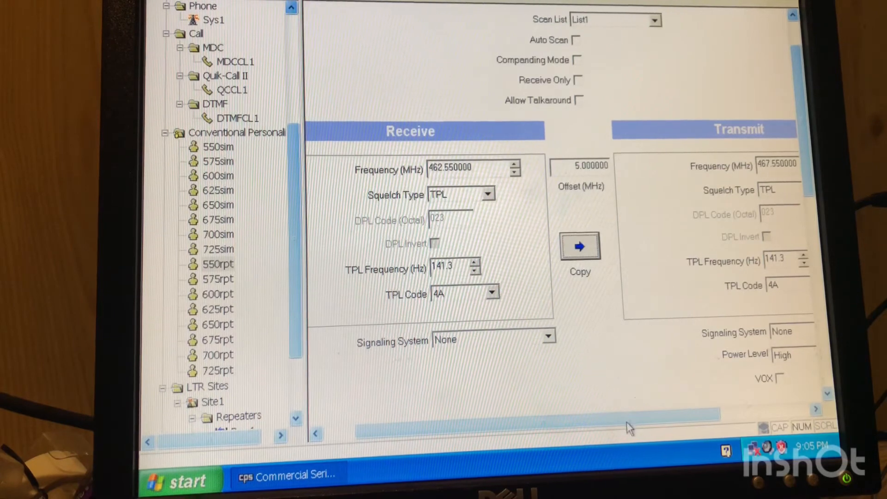
scroll("right", 3)
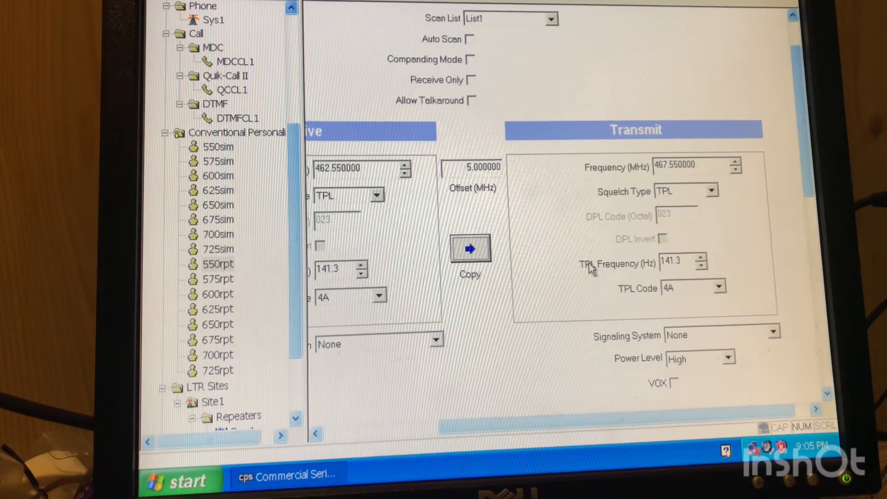
mouse_move(515, 206)
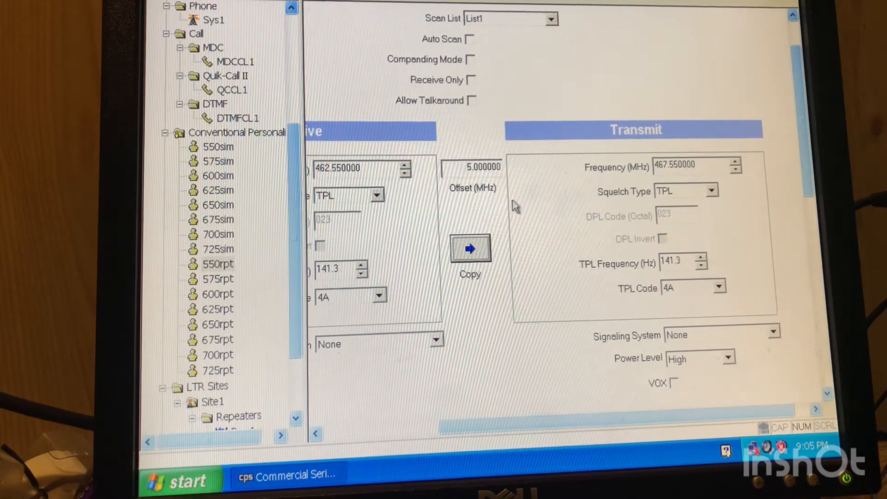
mouse_move(524, 186)
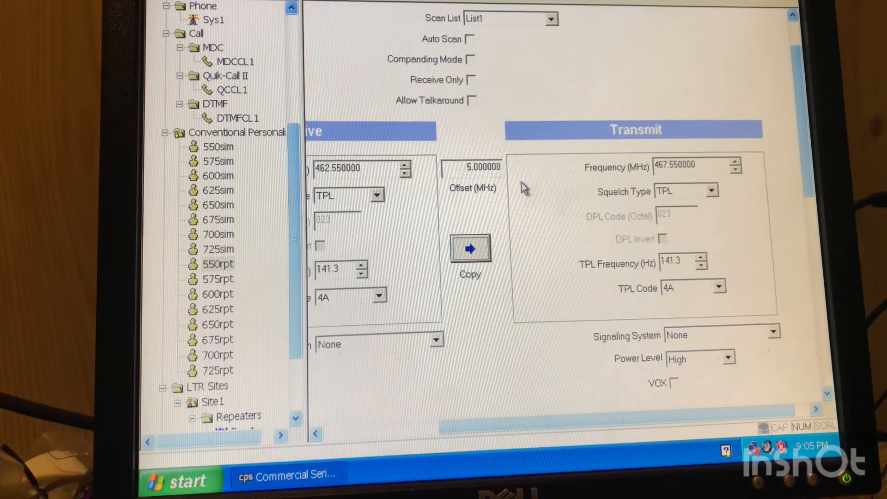
mouse_move(798, 149)
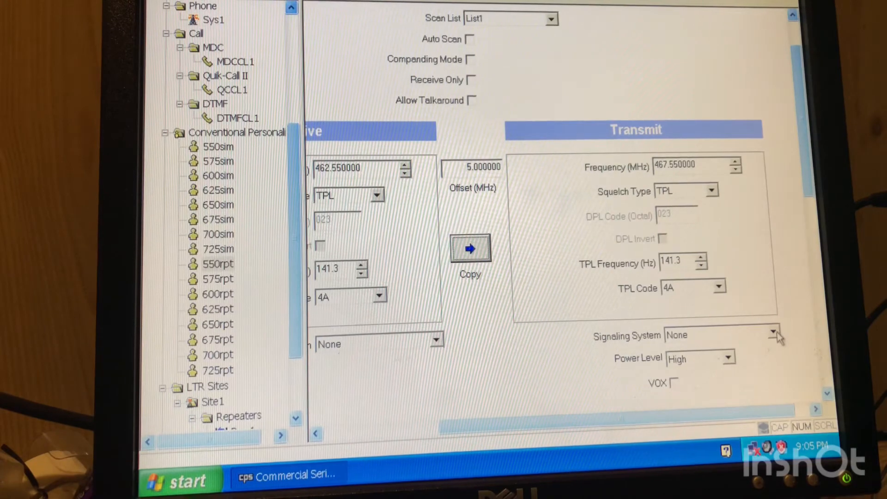
Set the 550rpt transmit signaling system to MDC Sys1.
left_click(773, 334)
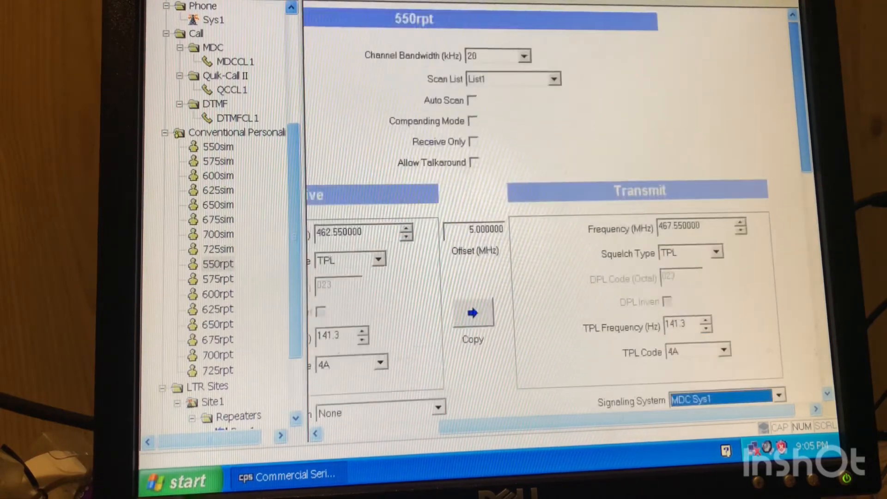
scroll("down", 3)
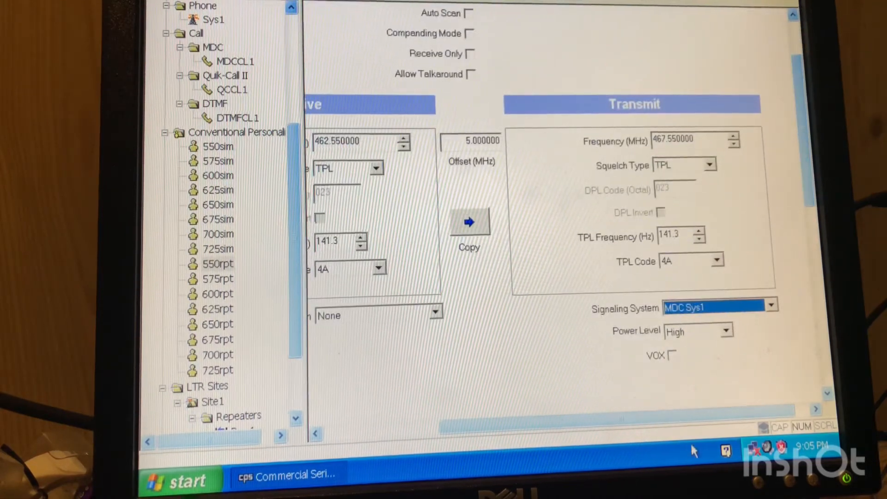
scroll("left", 3)
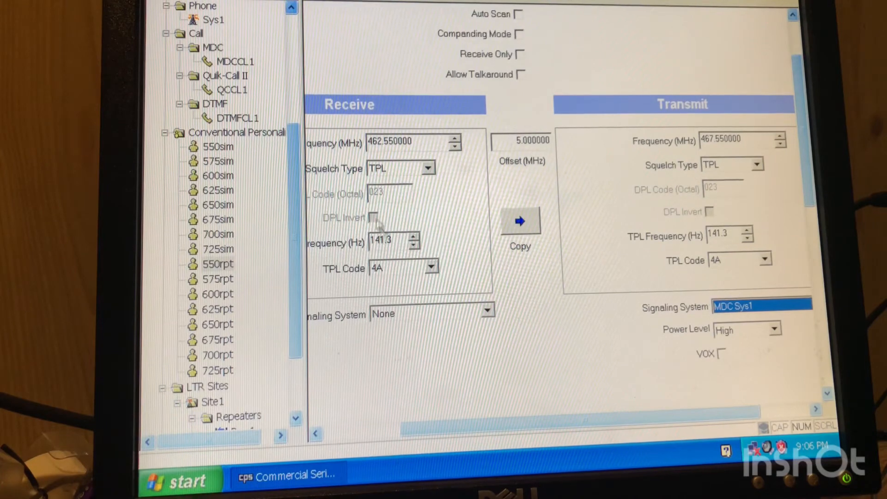
mouse_move(447, 164)
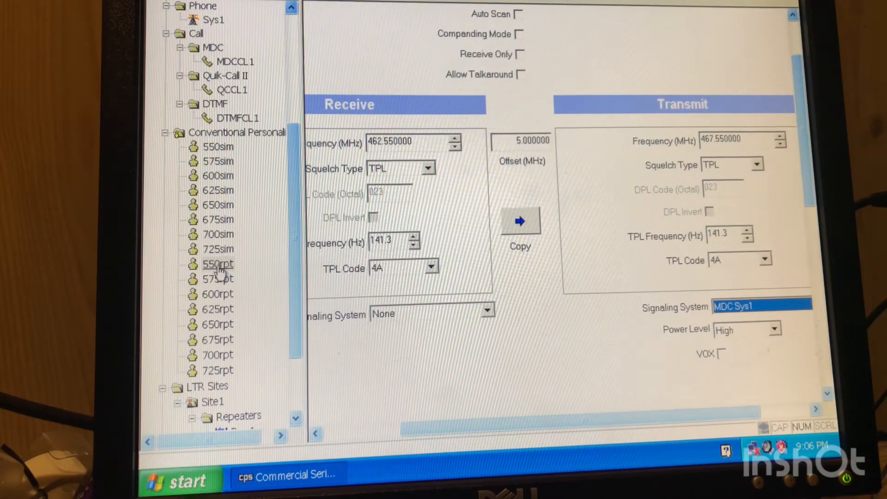
Open the radio's general settings showing memory channels 650rpt and 550sim and Busy LED.
left_click(217, 294)
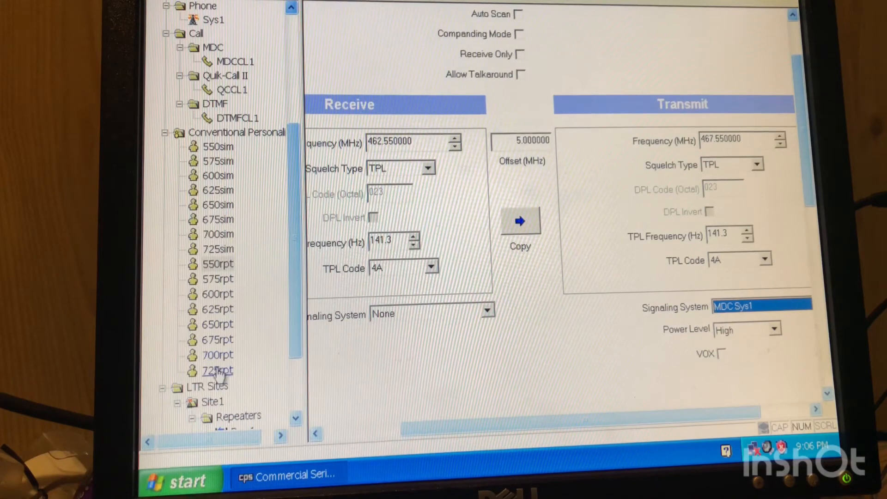
mouse_move(362, 178)
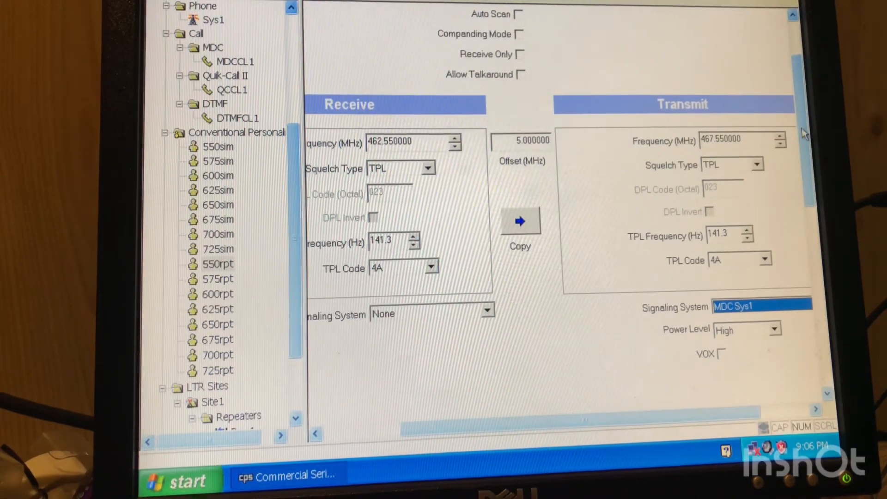
scroll("up", 3)
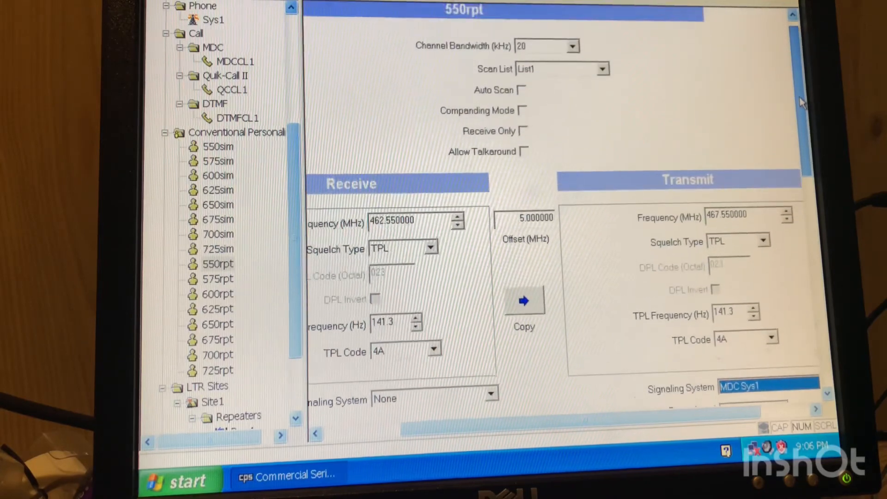
scroll("down", 3)
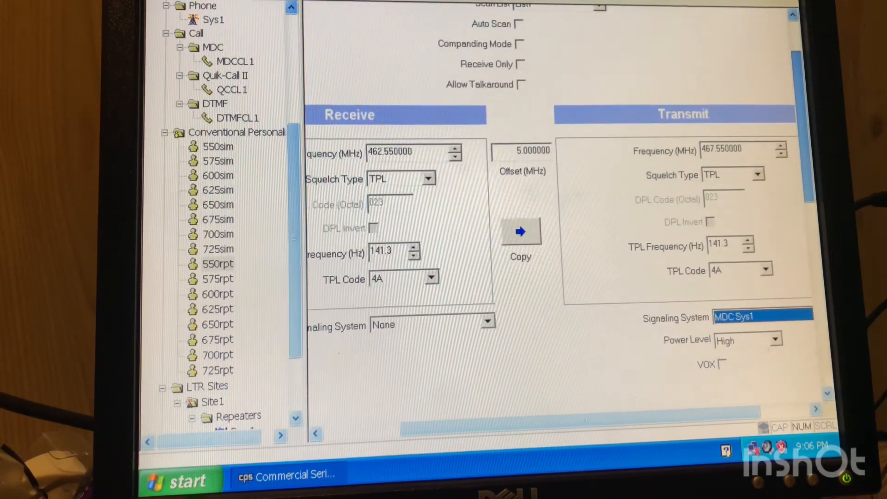
scroll("up", 3)
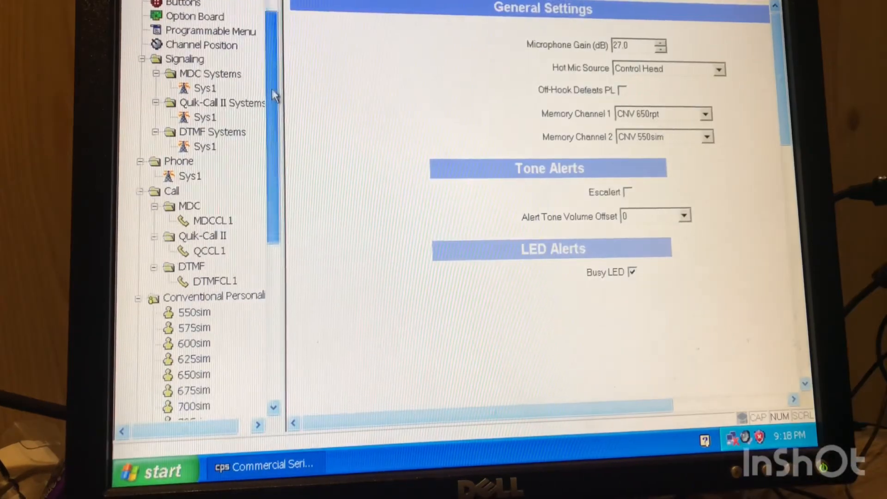
scroll("down", 3)
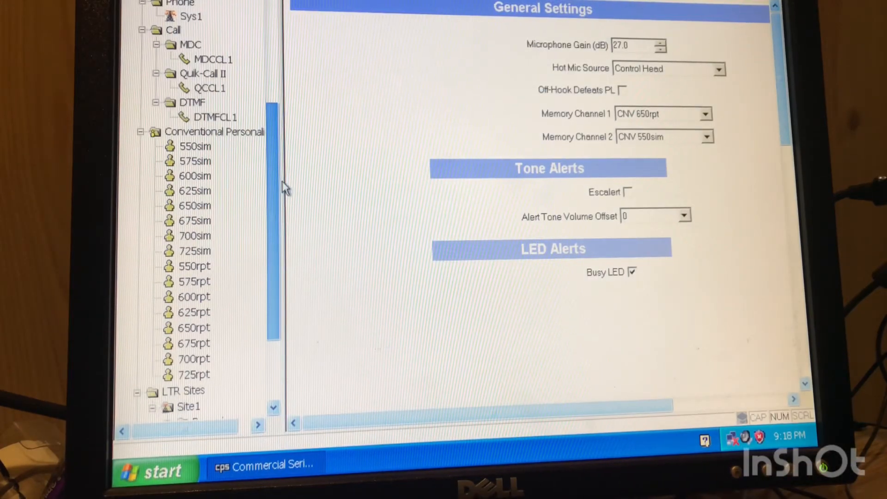
left_click(195, 146)
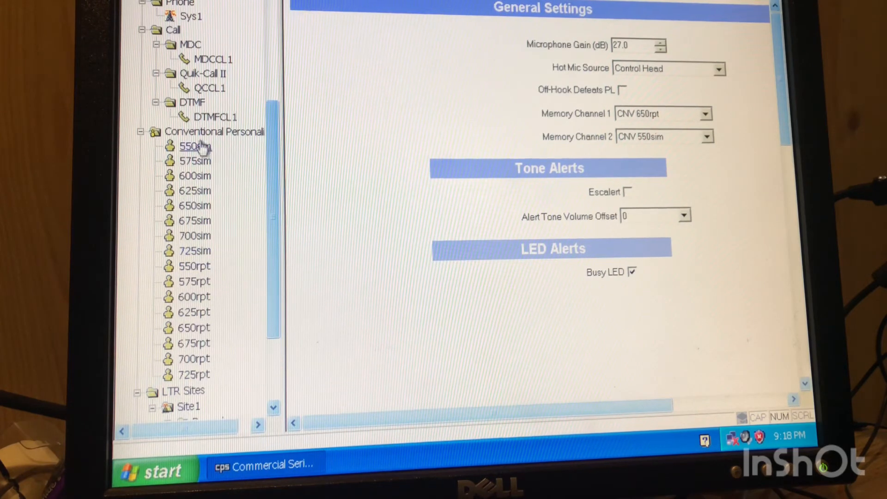
mouse_move(217, 296)
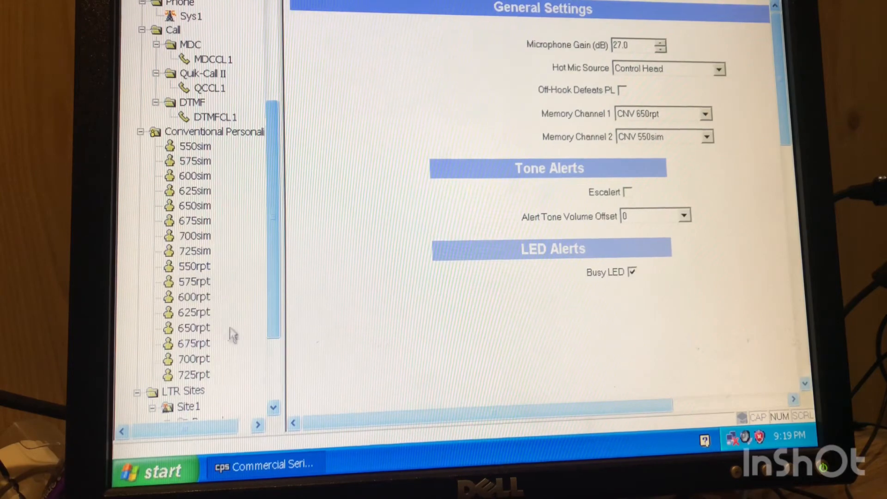
scroll("down", 3)
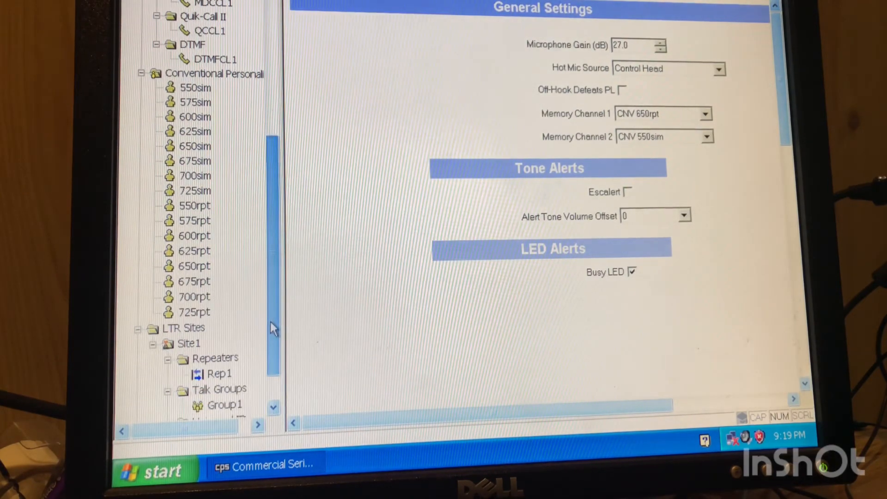
scroll("up", 3)
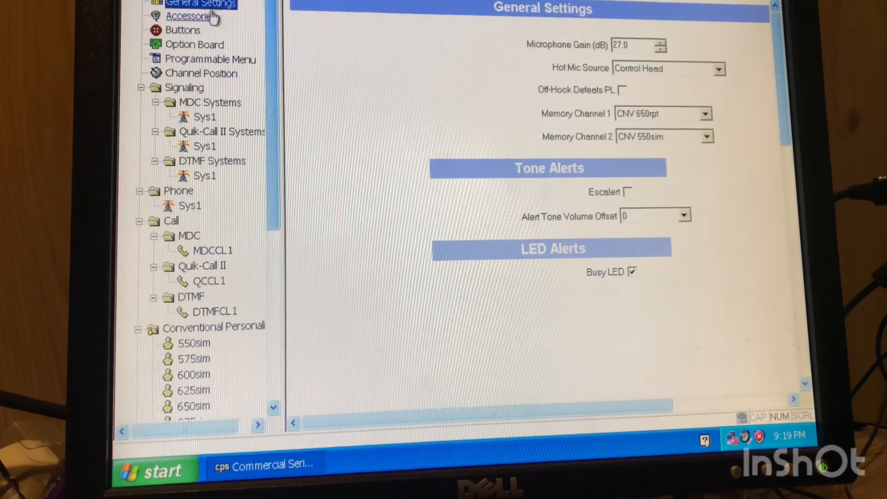
mouse_move(488, 186)
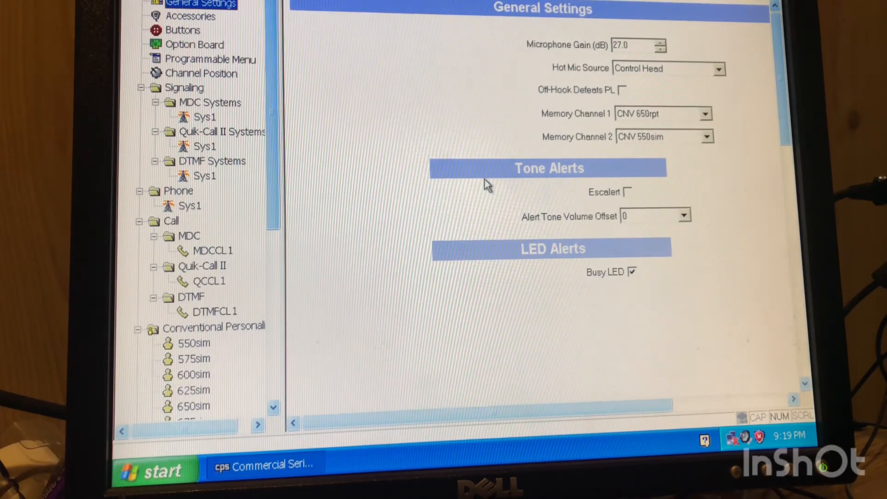
mouse_move(655, 177)
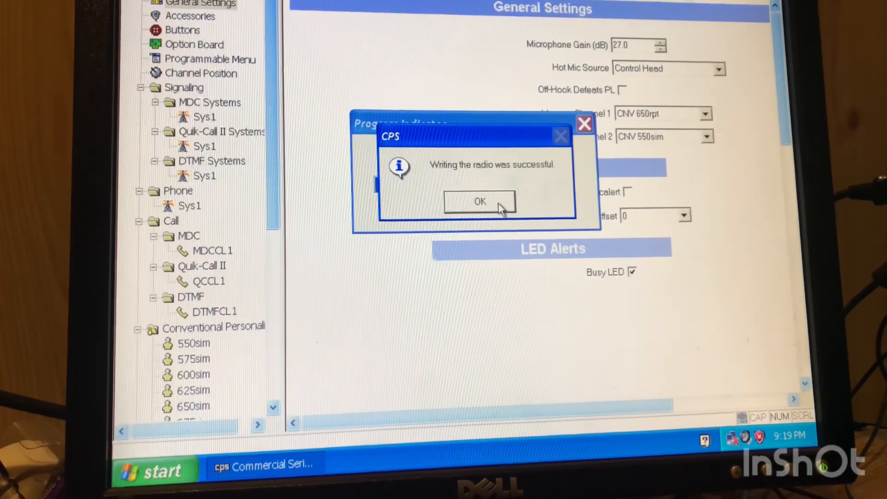
Acknowledge the successful radio write to return to Radio Information.
left_click(480, 201)
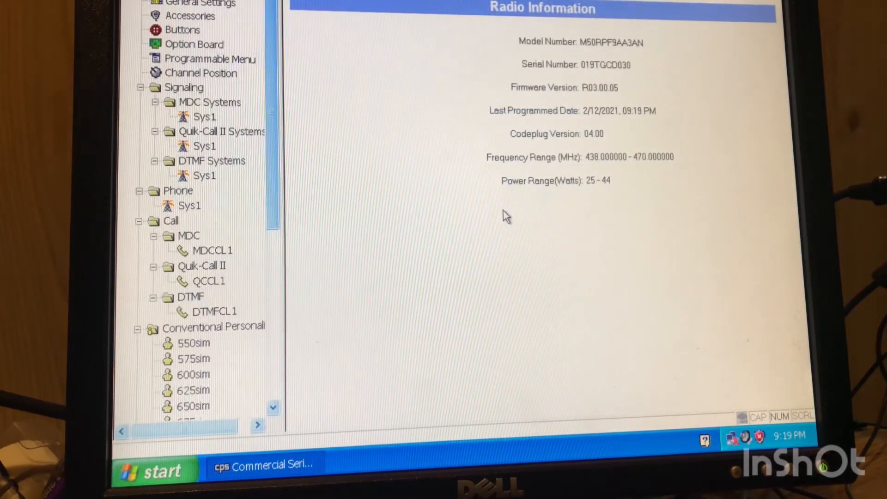